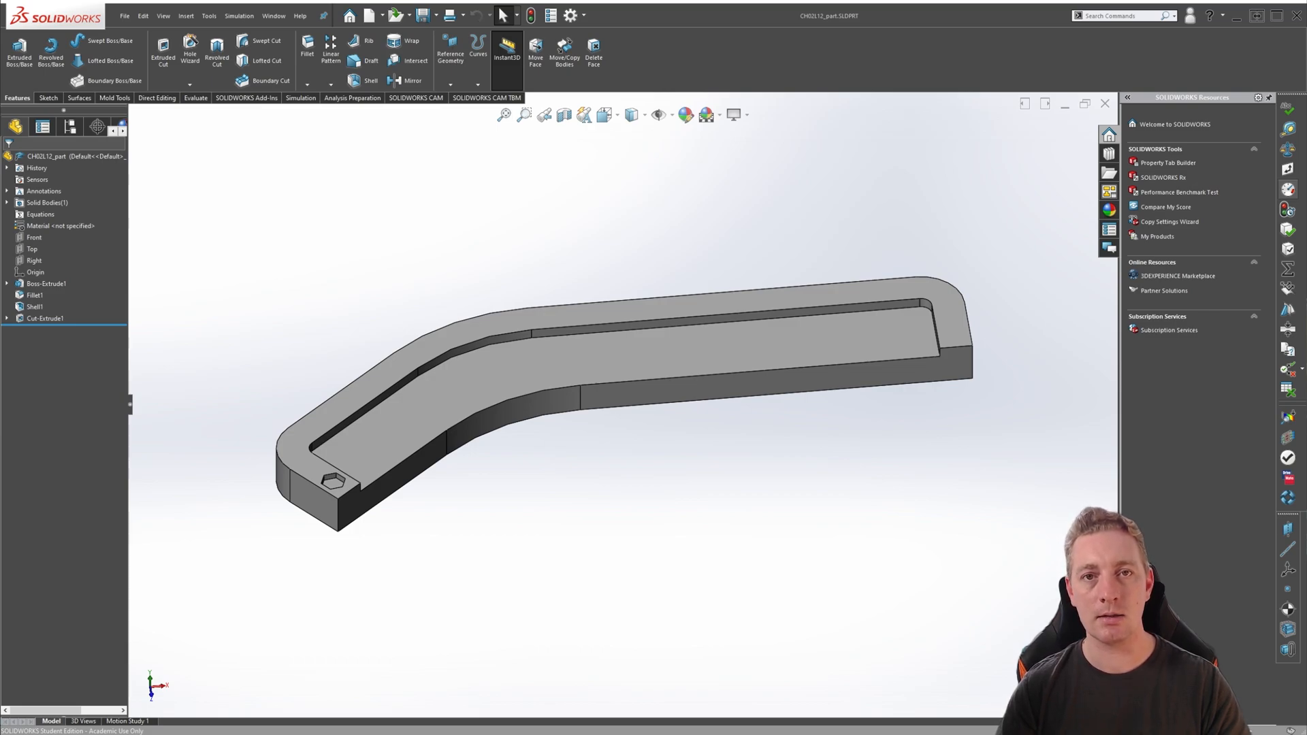
pyautogui.moveTo(424, 509)
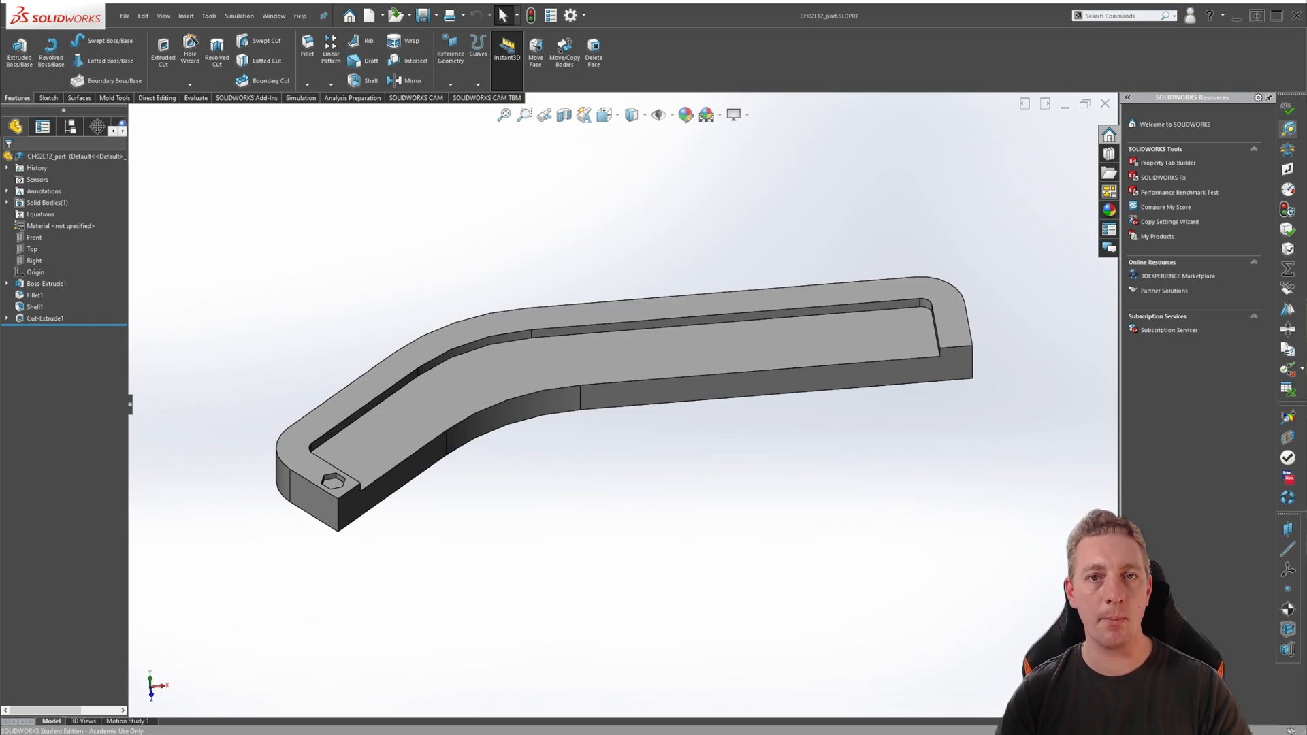
pyautogui.moveTo(523, 525)
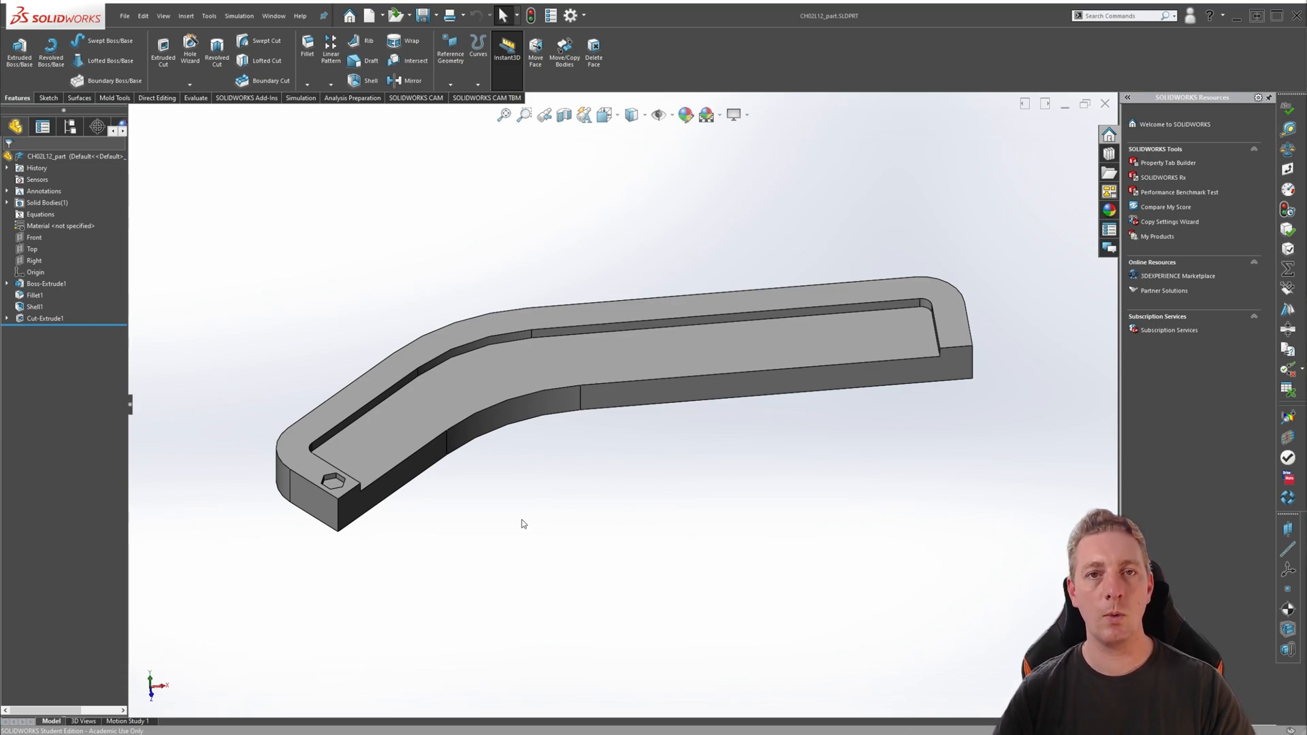
pyautogui.moveTo(872, 293)
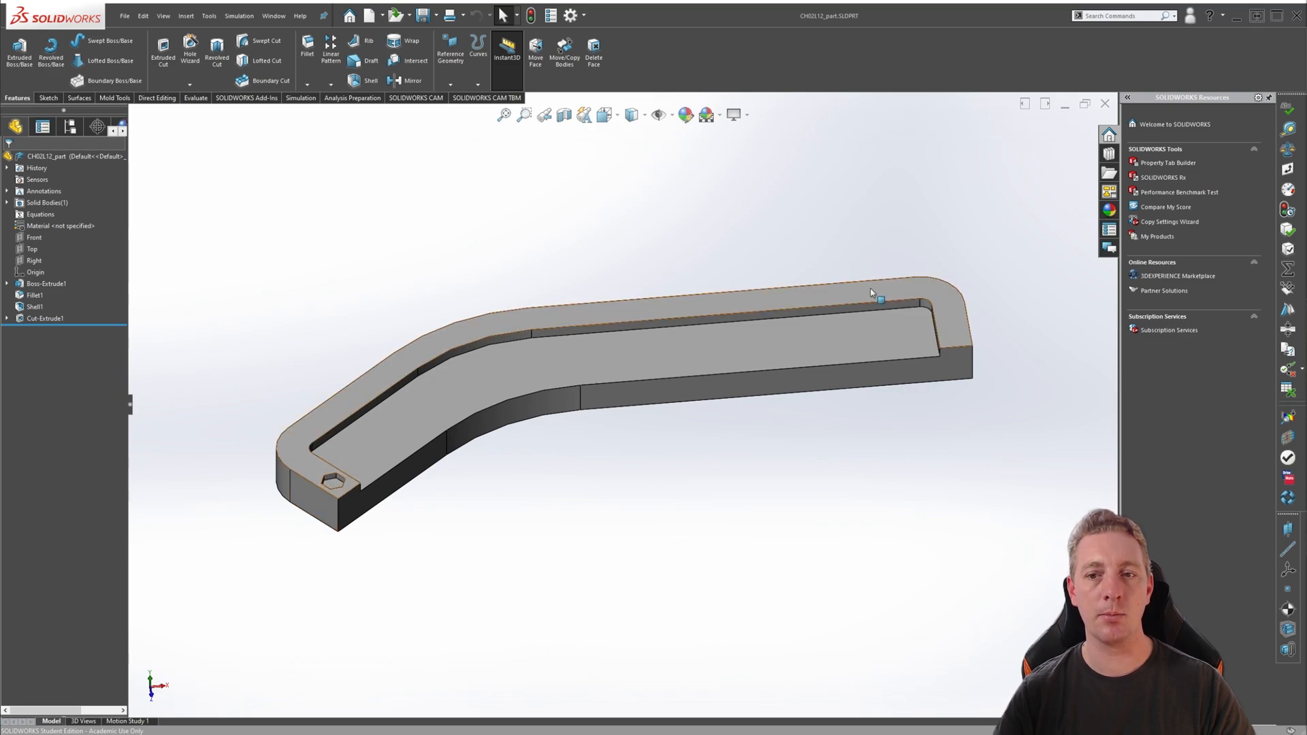
pyautogui.moveTo(948, 363)
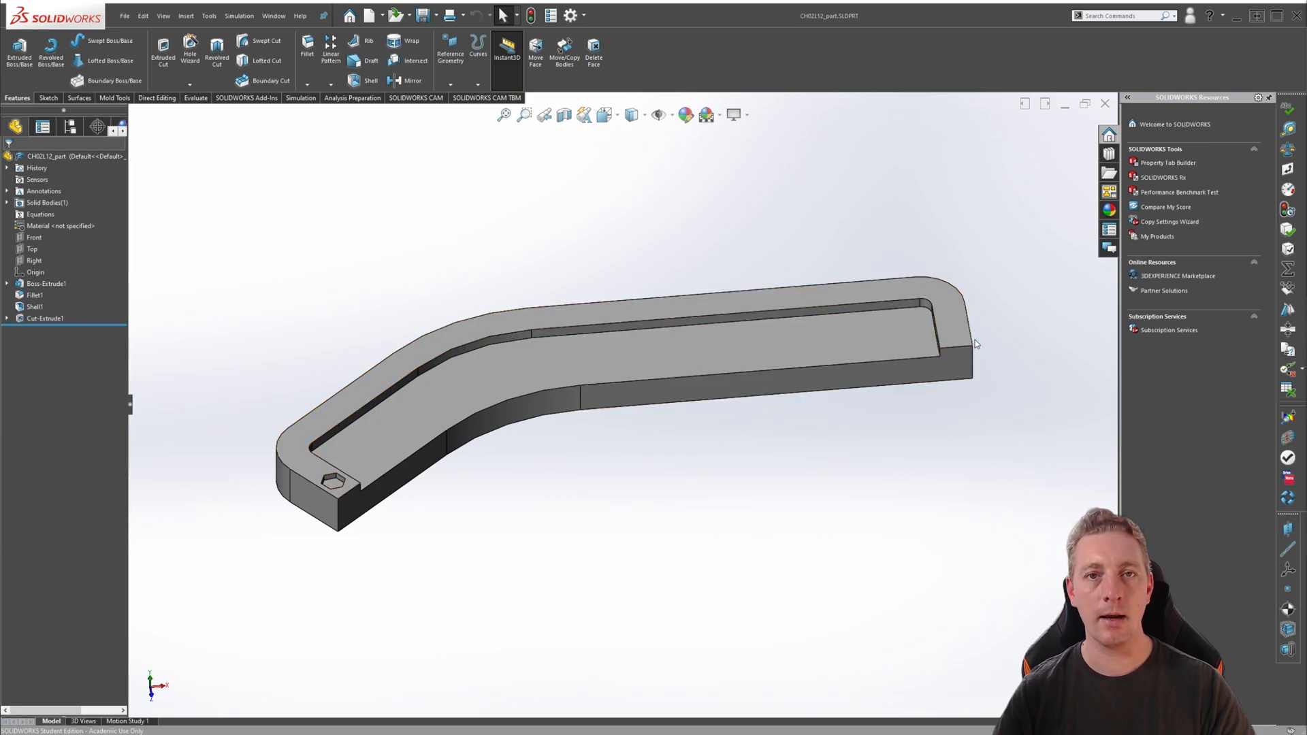
pyautogui.moveTo(979, 342)
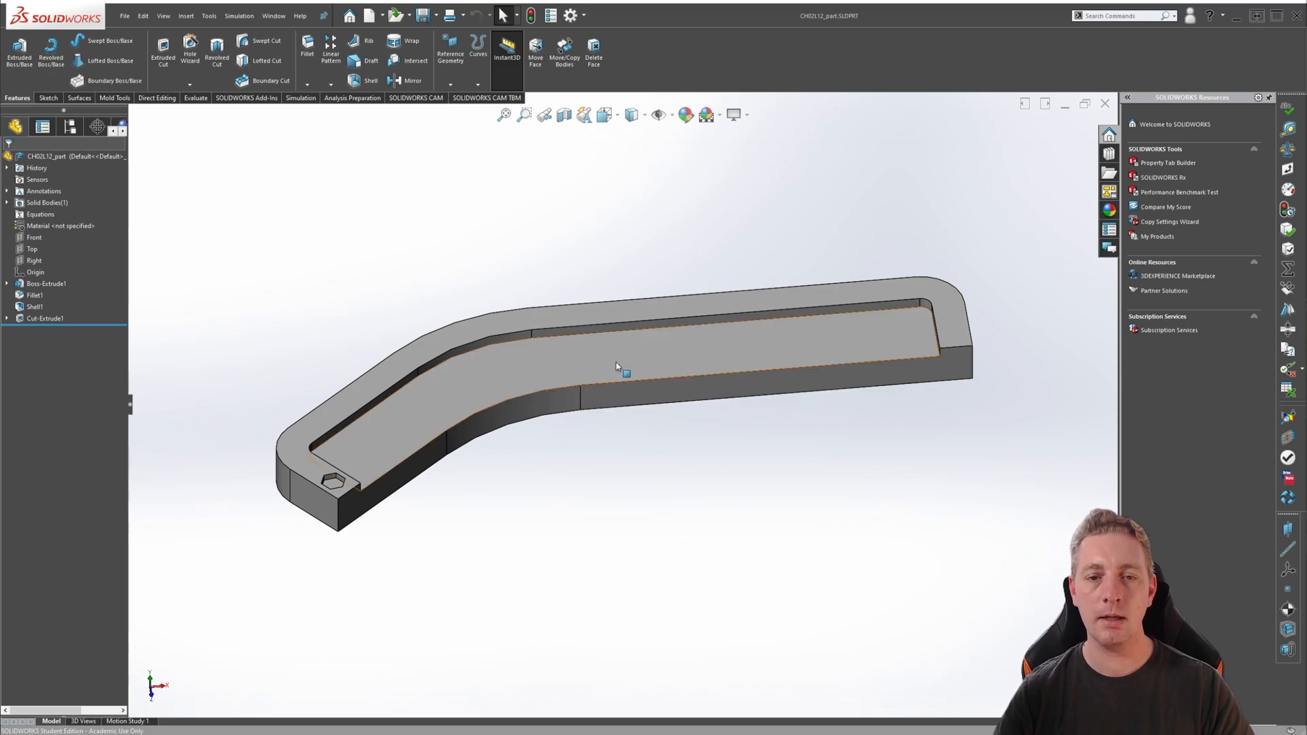
# Open a new sketch on the channel's top face
pyautogui.click(46, 284)
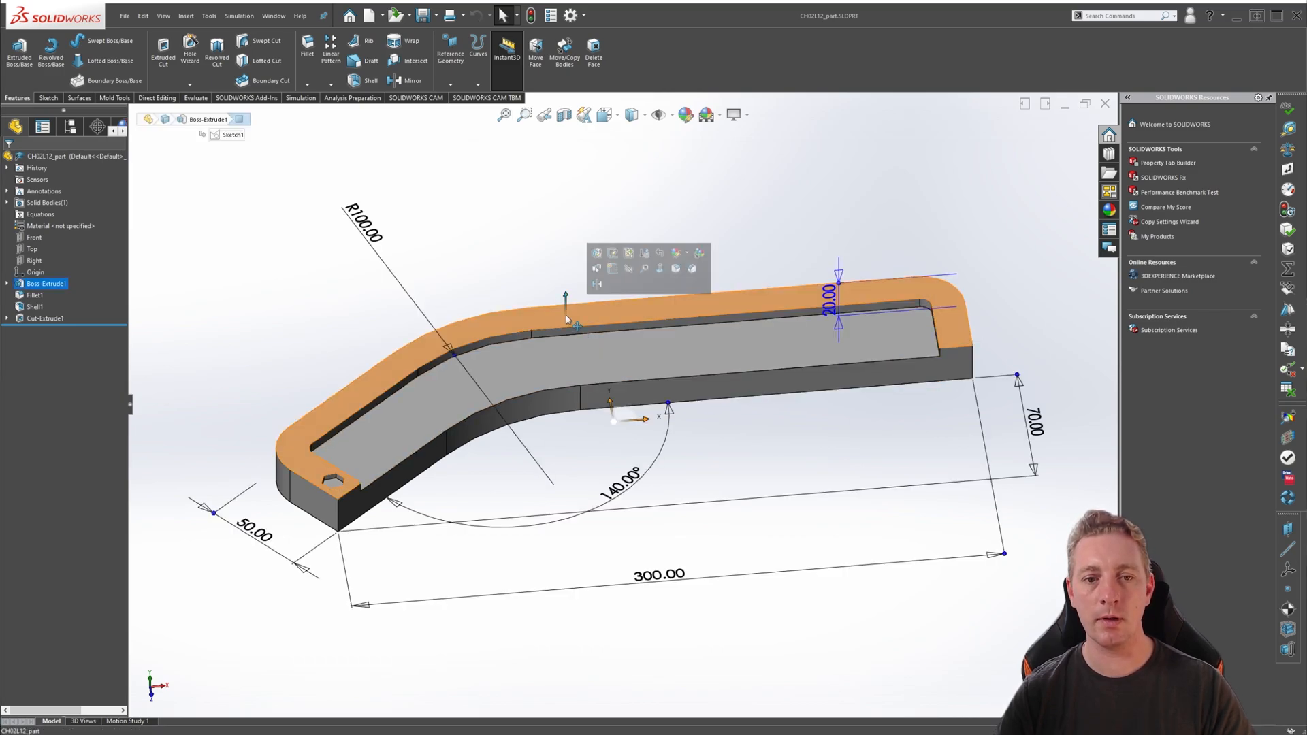
pyautogui.moveTo(614, 268)
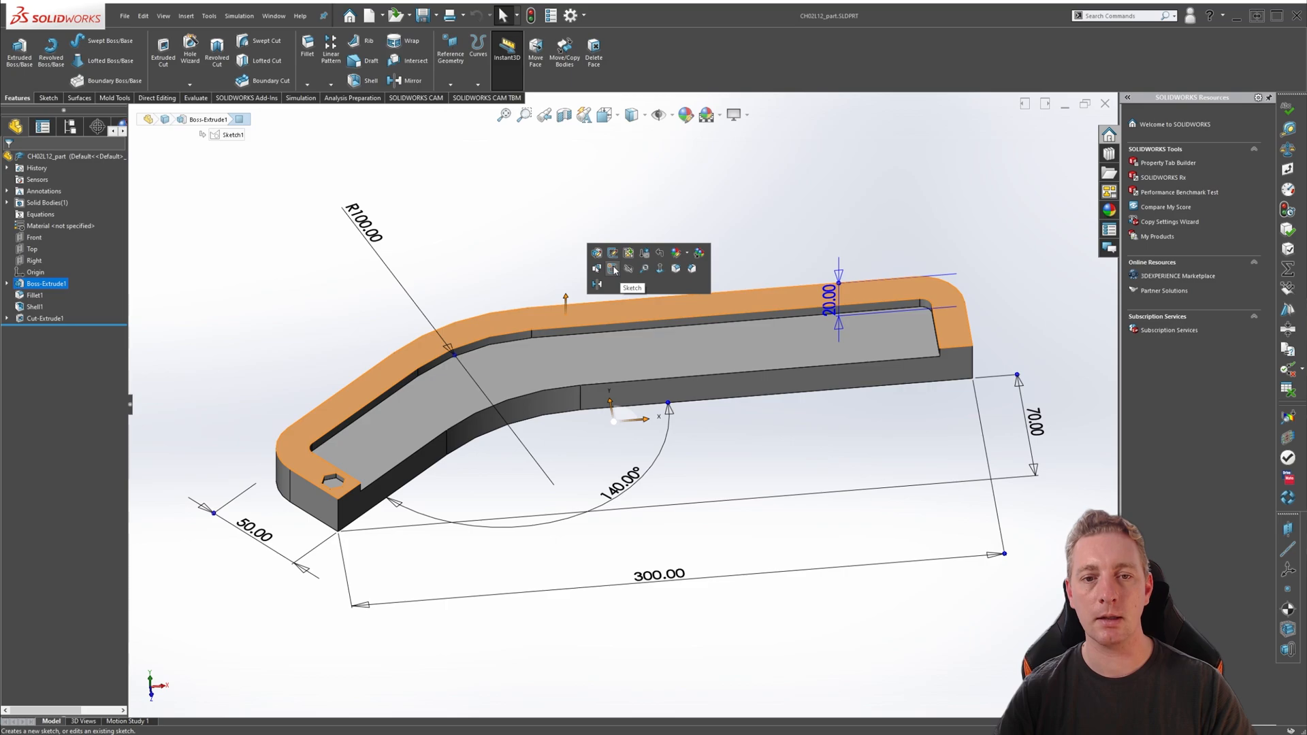
pyautogui.click(612, 268)
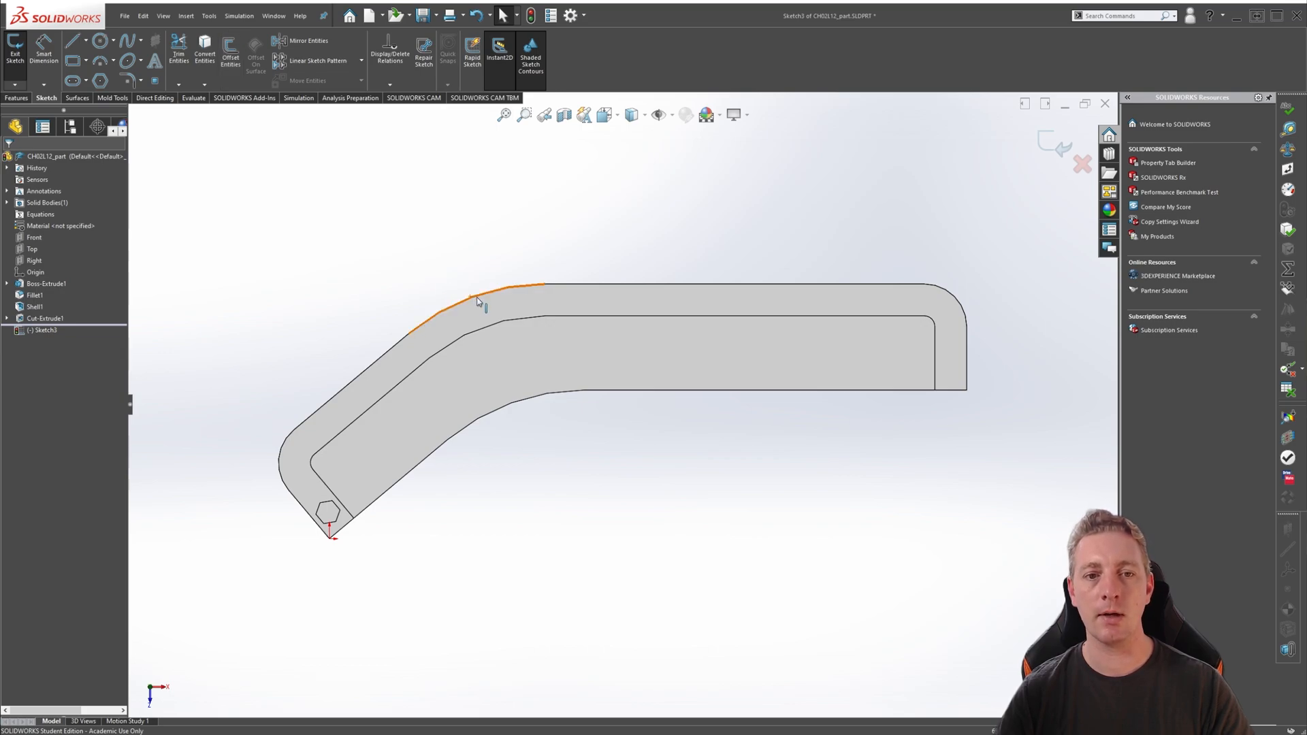
pyautogui.moveTo(505, 292)
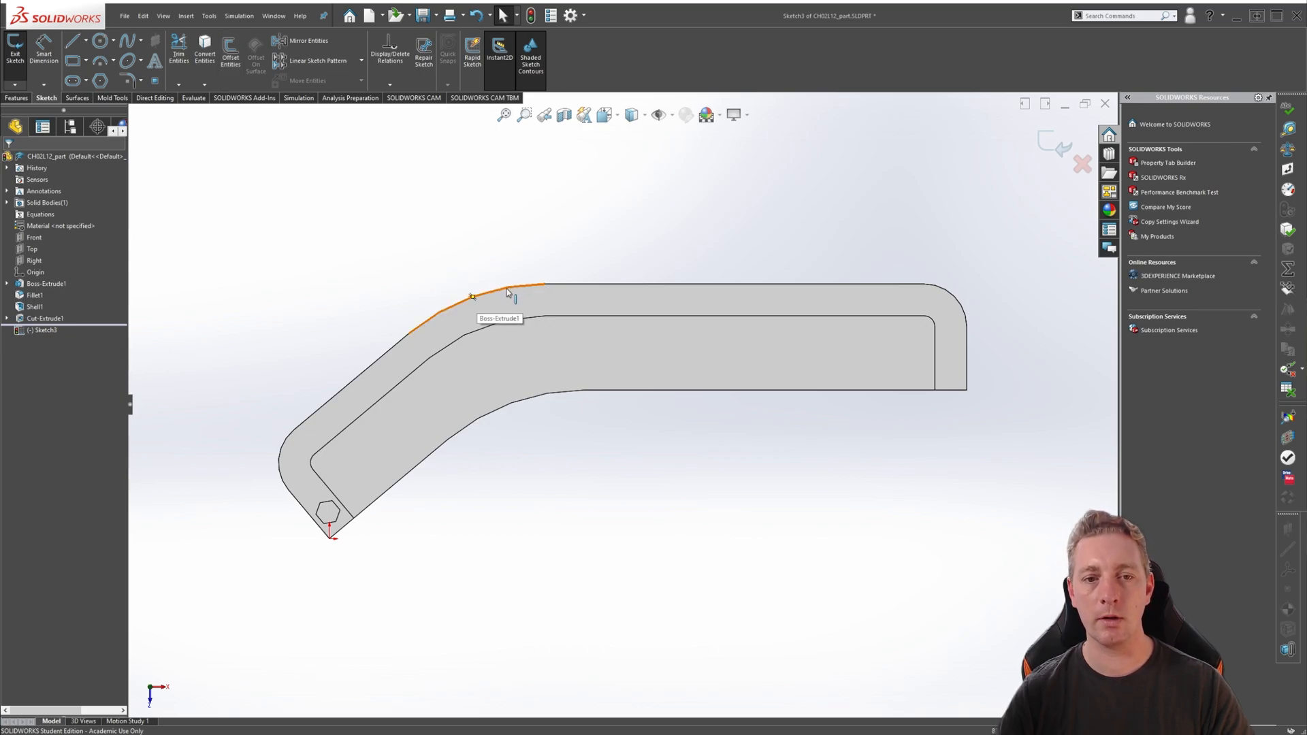
# Convert the tangent chain of outer top edges into sketch entities
pyautogui.rightClick(506, 293)
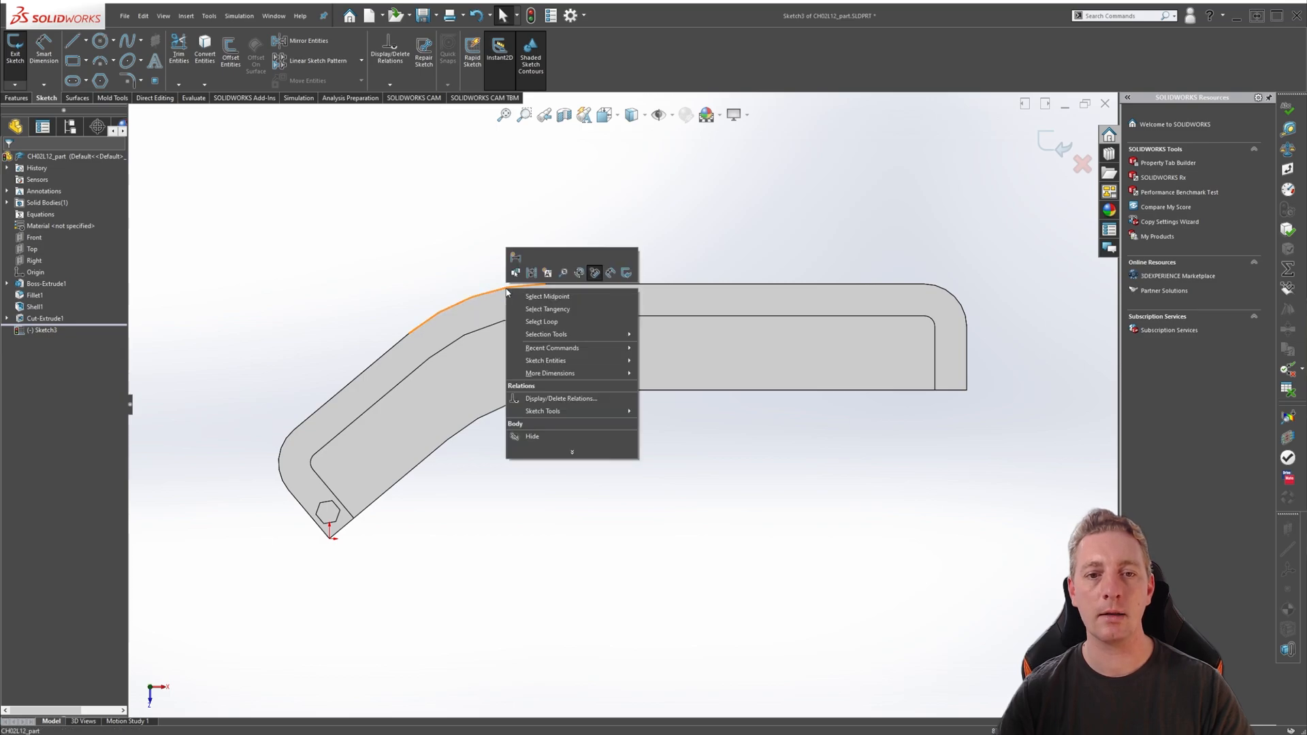
pyautogui.moveTo(546, 309)
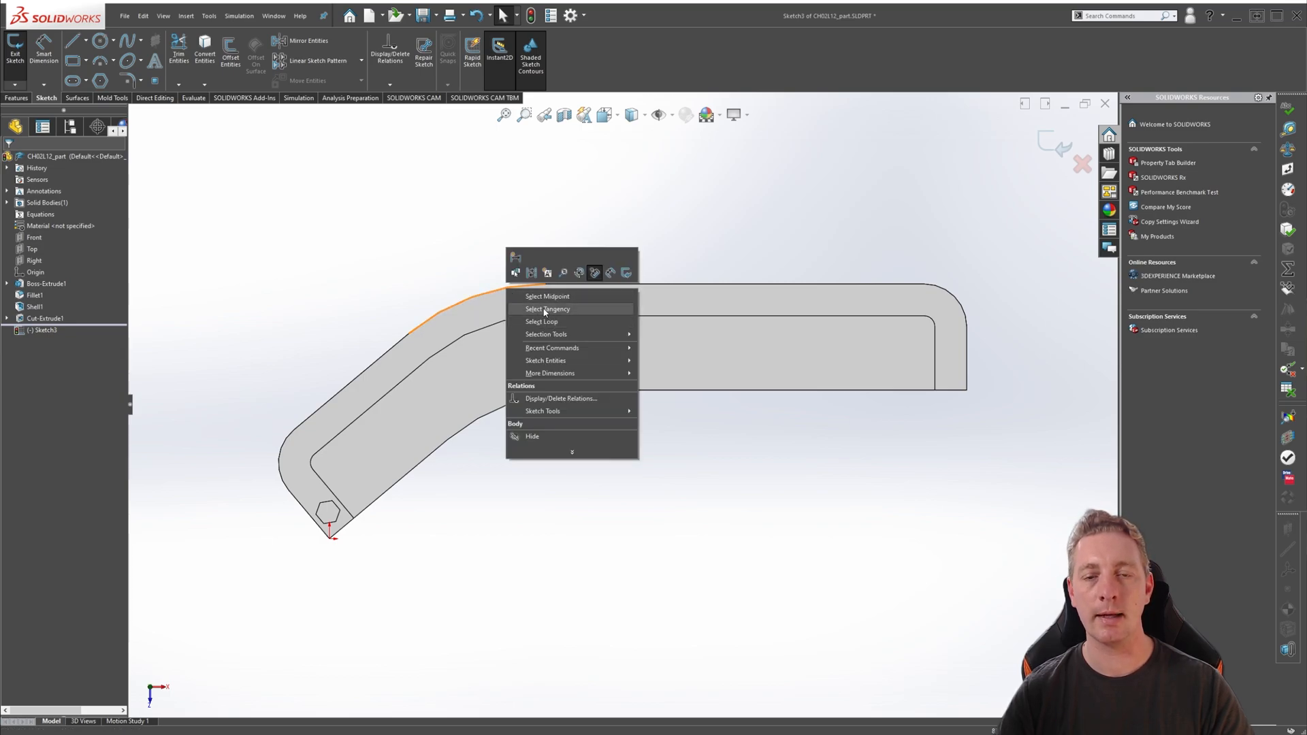
pyautogui.click(547, 308)
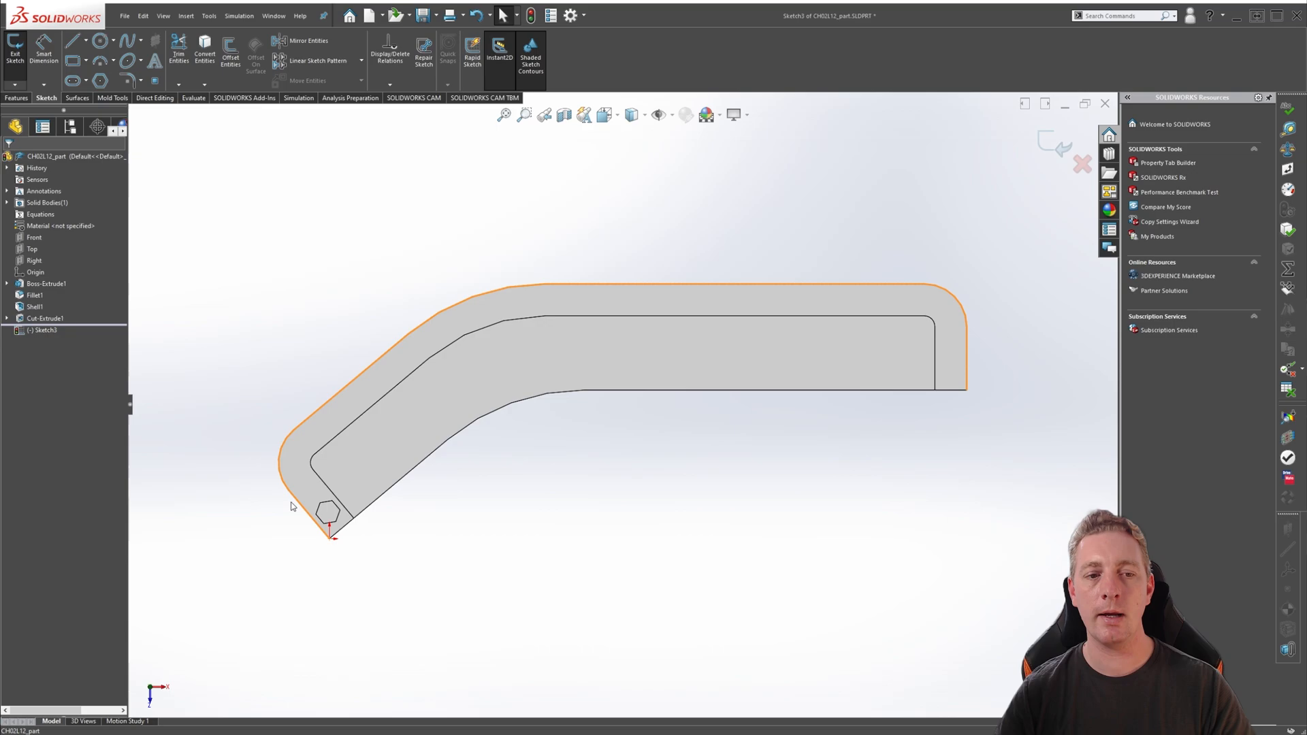
pyautogui.moveTo(723, 297)
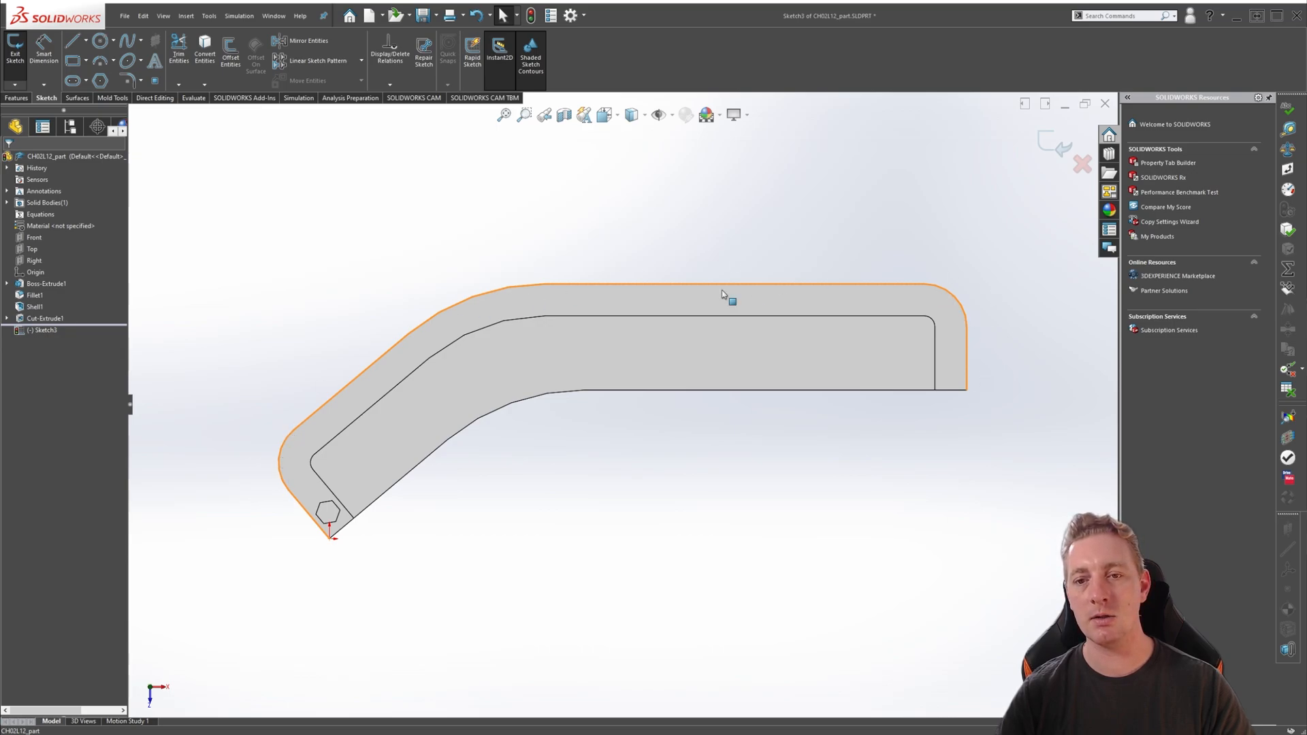
pyautogui.moveTo(404, 579)
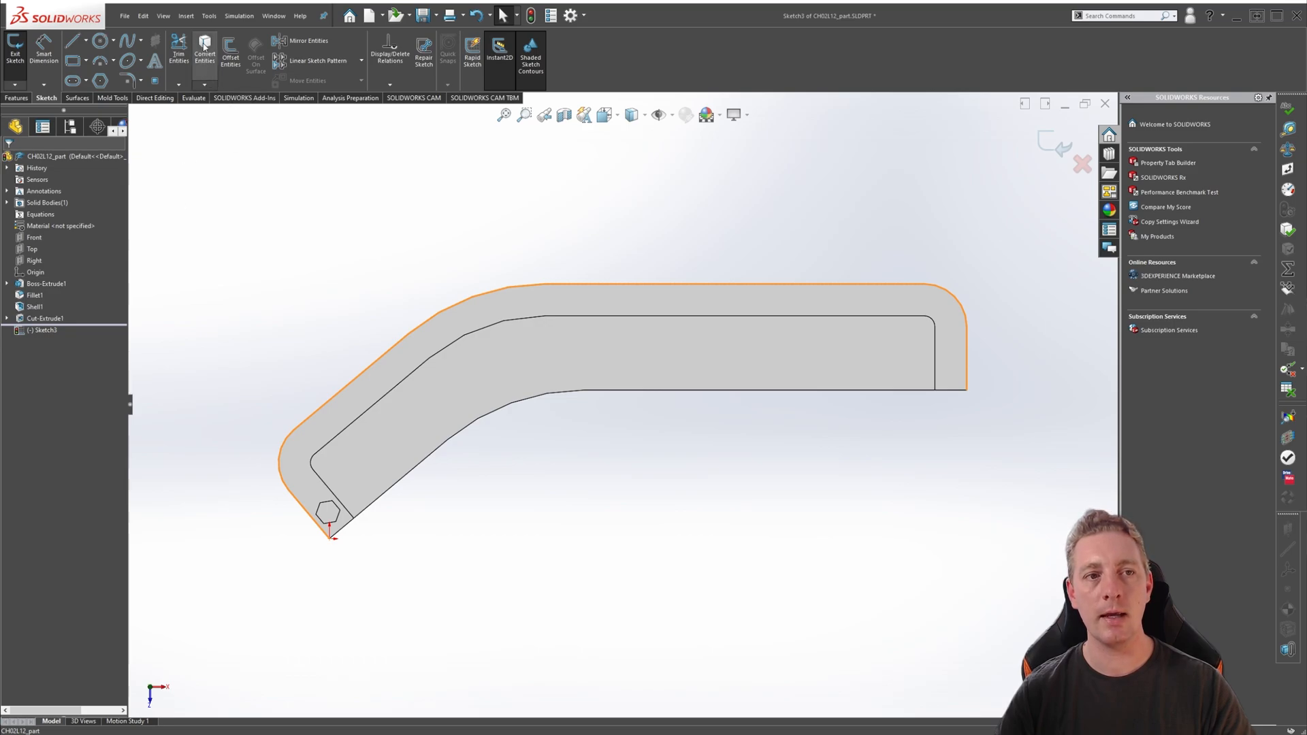
pyautogui.click(246, 346)
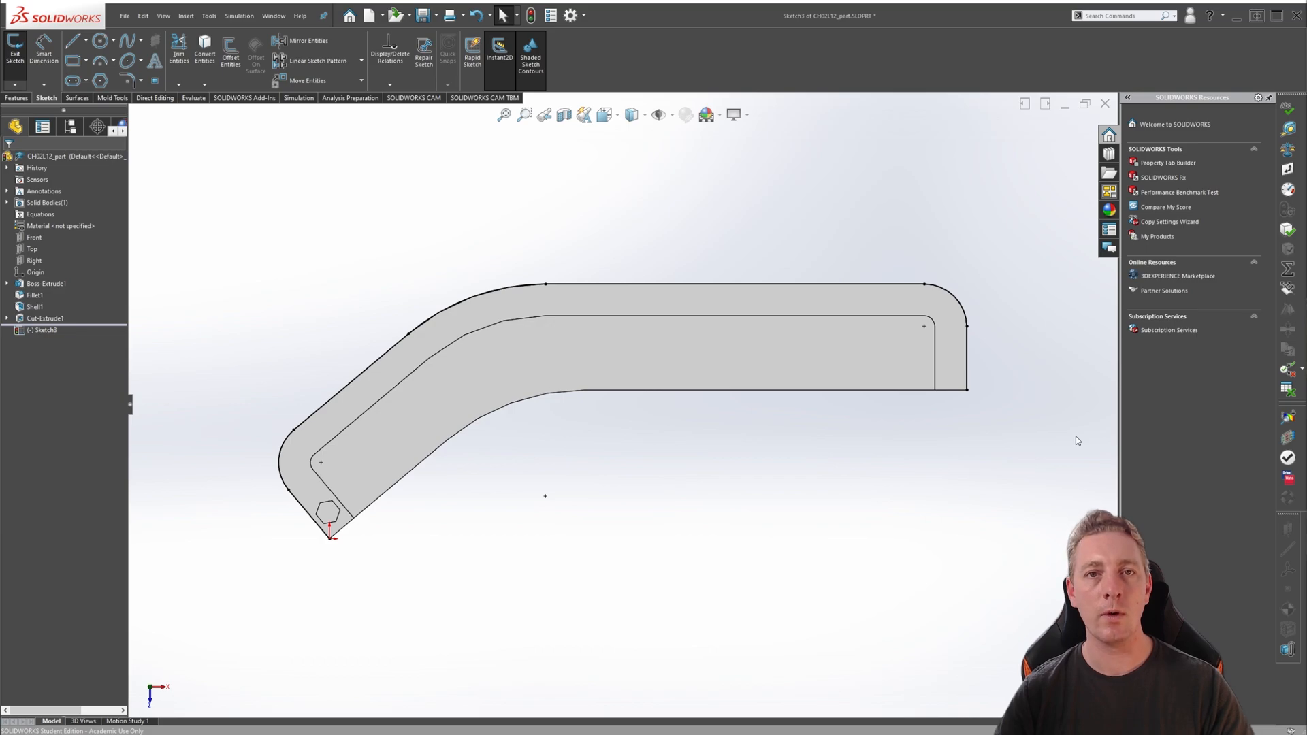
pyautogui.moveTo(678, 575)
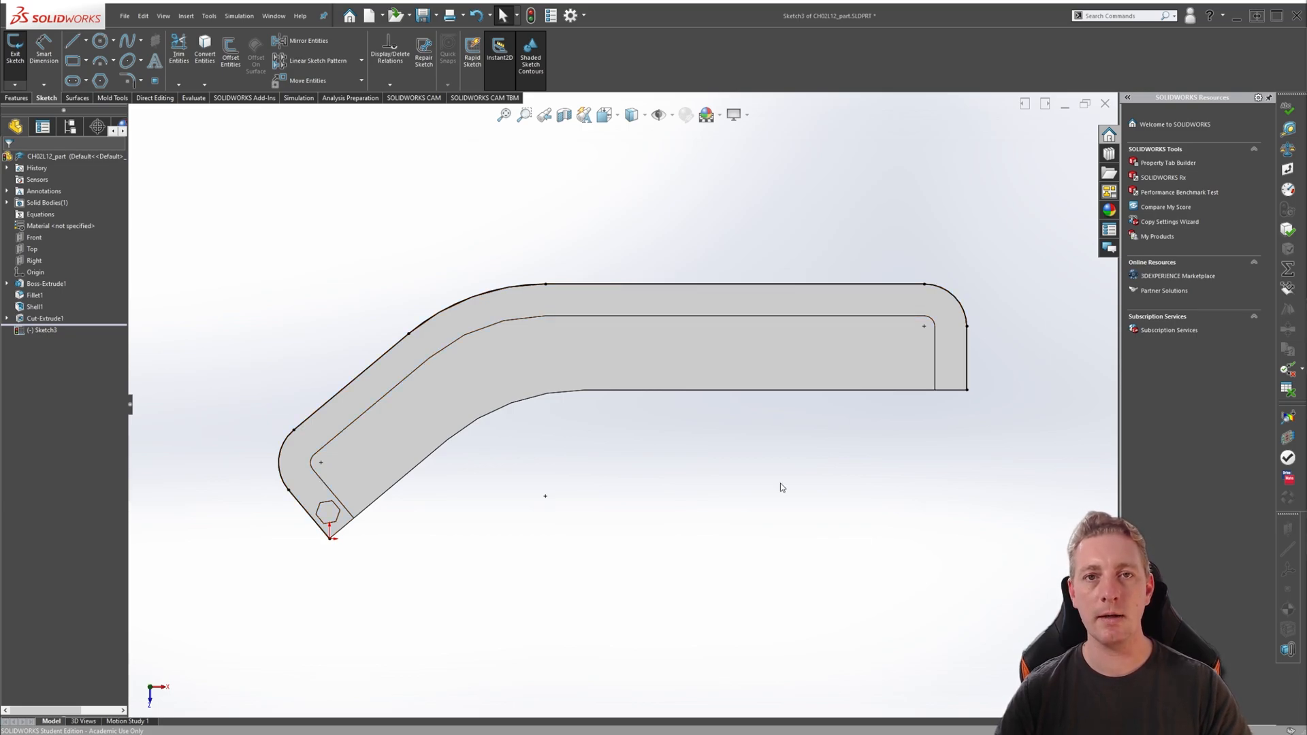
pyautogui.moveTo(1003, 208)
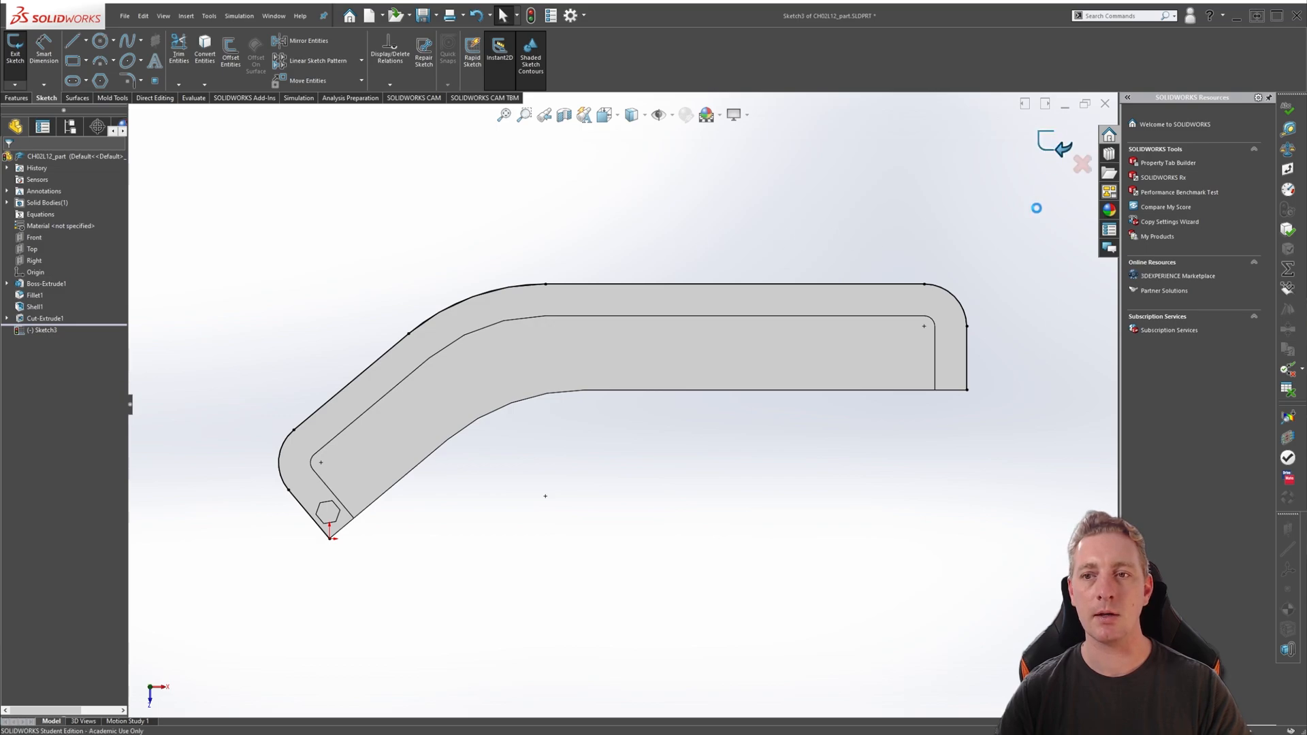
# Exit the sketch and rename it 'pattern path'
pyautogui.press('ctrl+7')
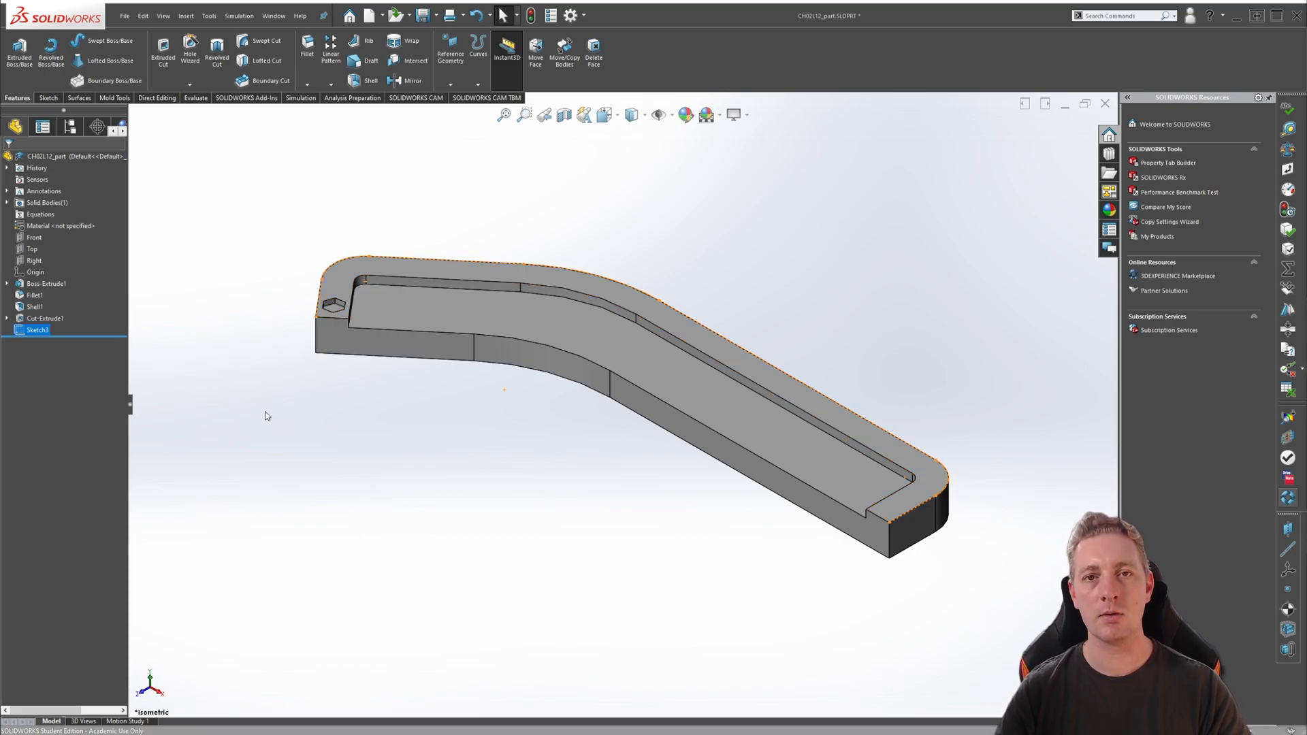
pyautogui.moveTo(151, 392)
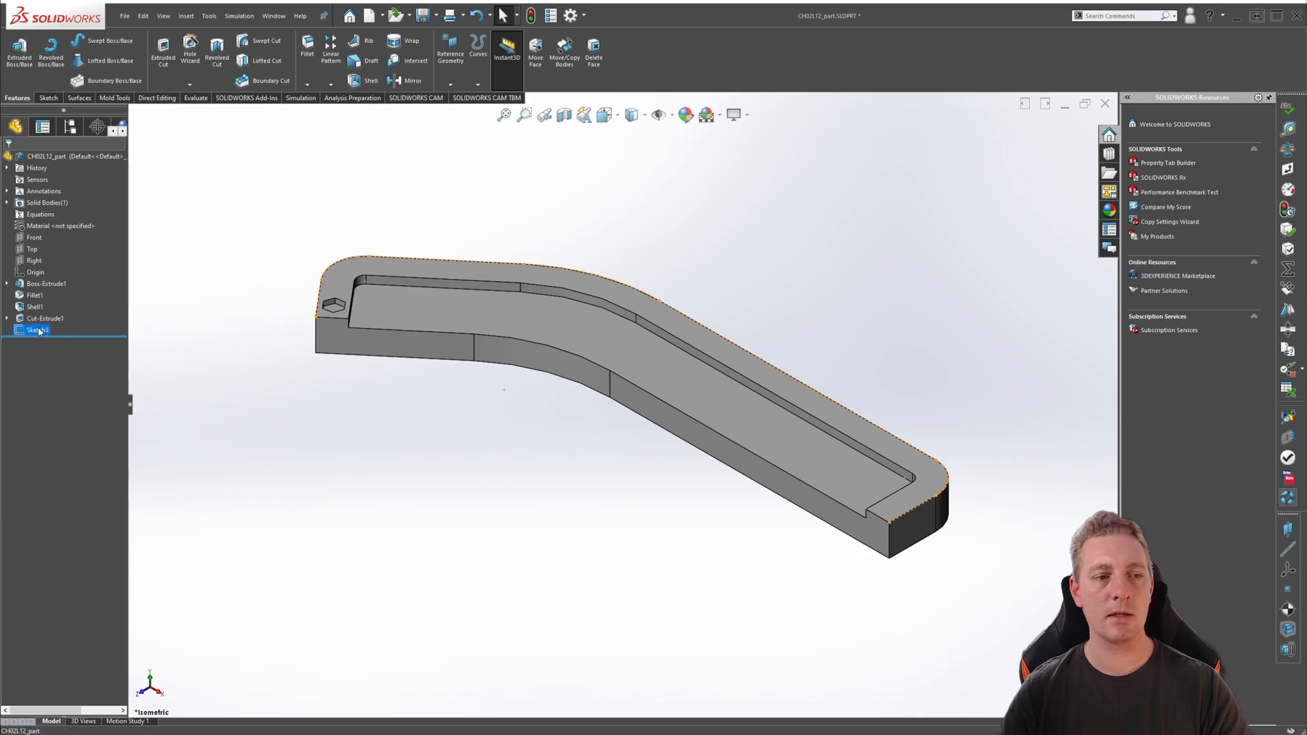
pyautogui.rightClick(36, 330)
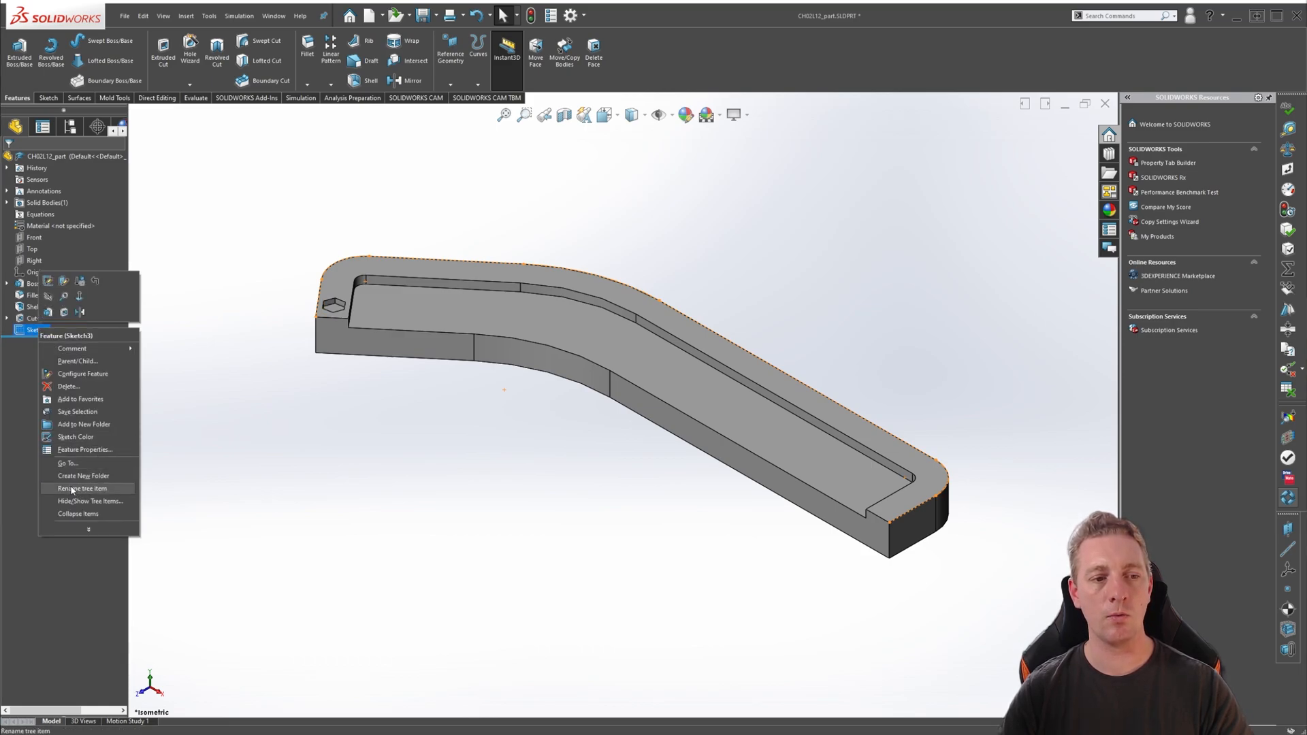
pyautogui.click(83, 488)
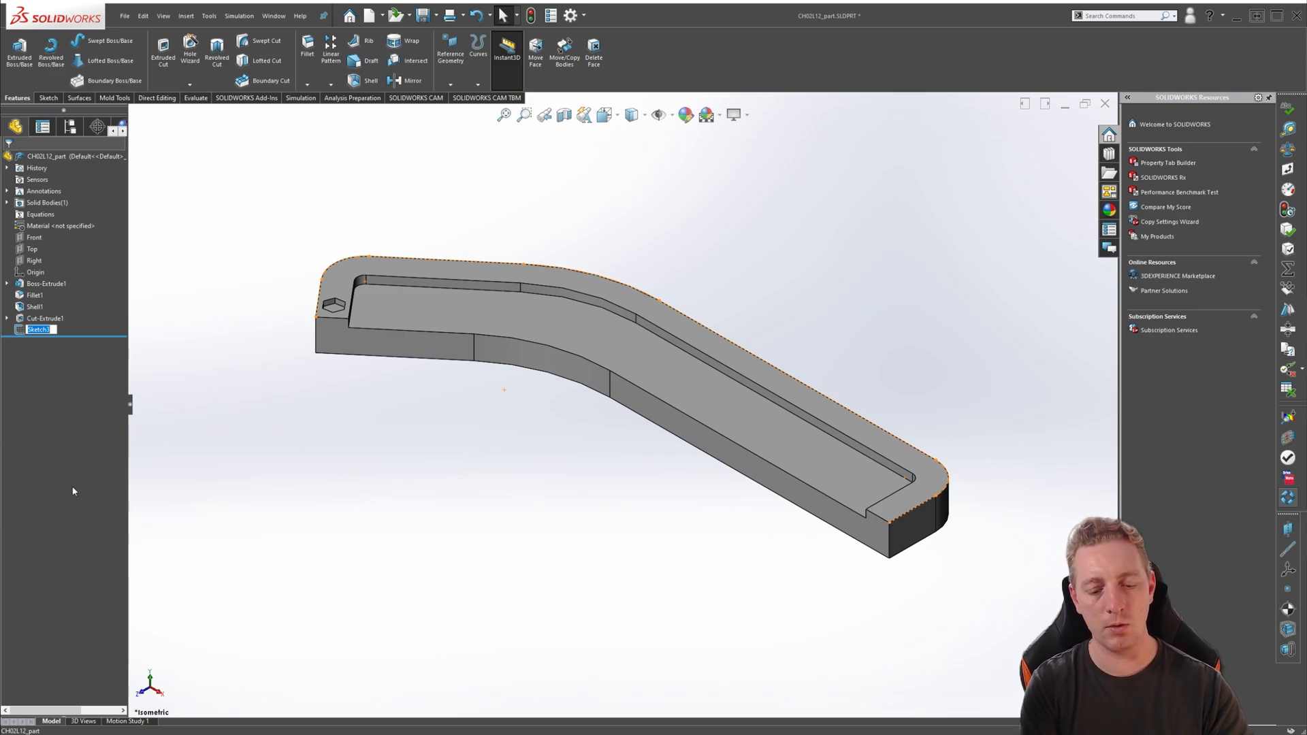
pyautogui.write('pattern path')
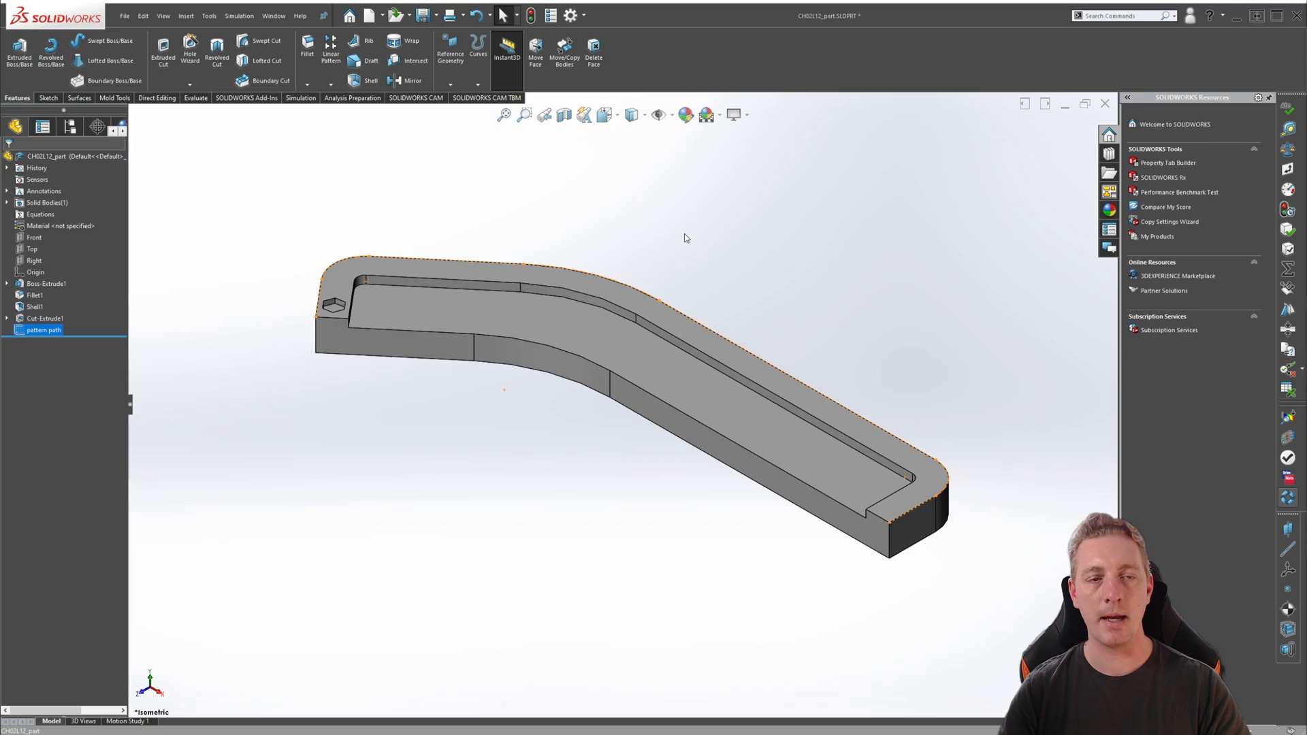
pyautogui.moveTo(571, 244)
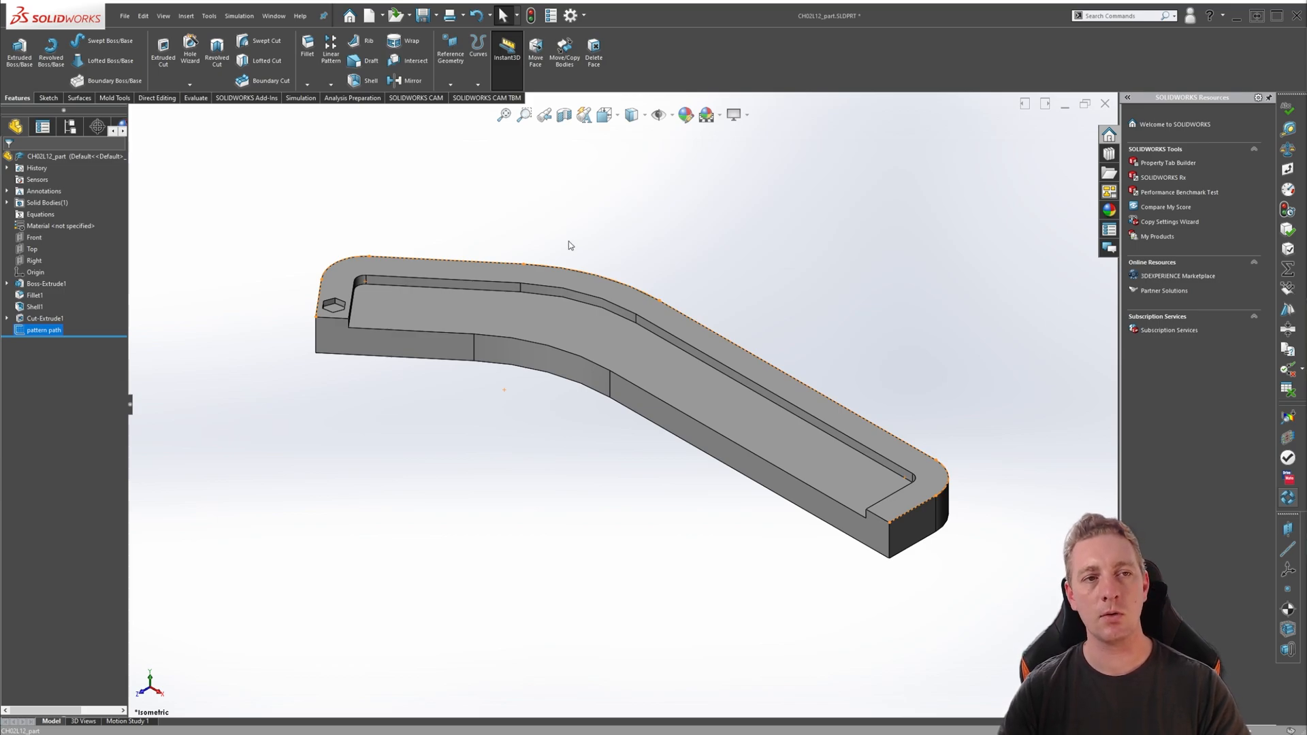
pyautogui.moveTo(185, 15)
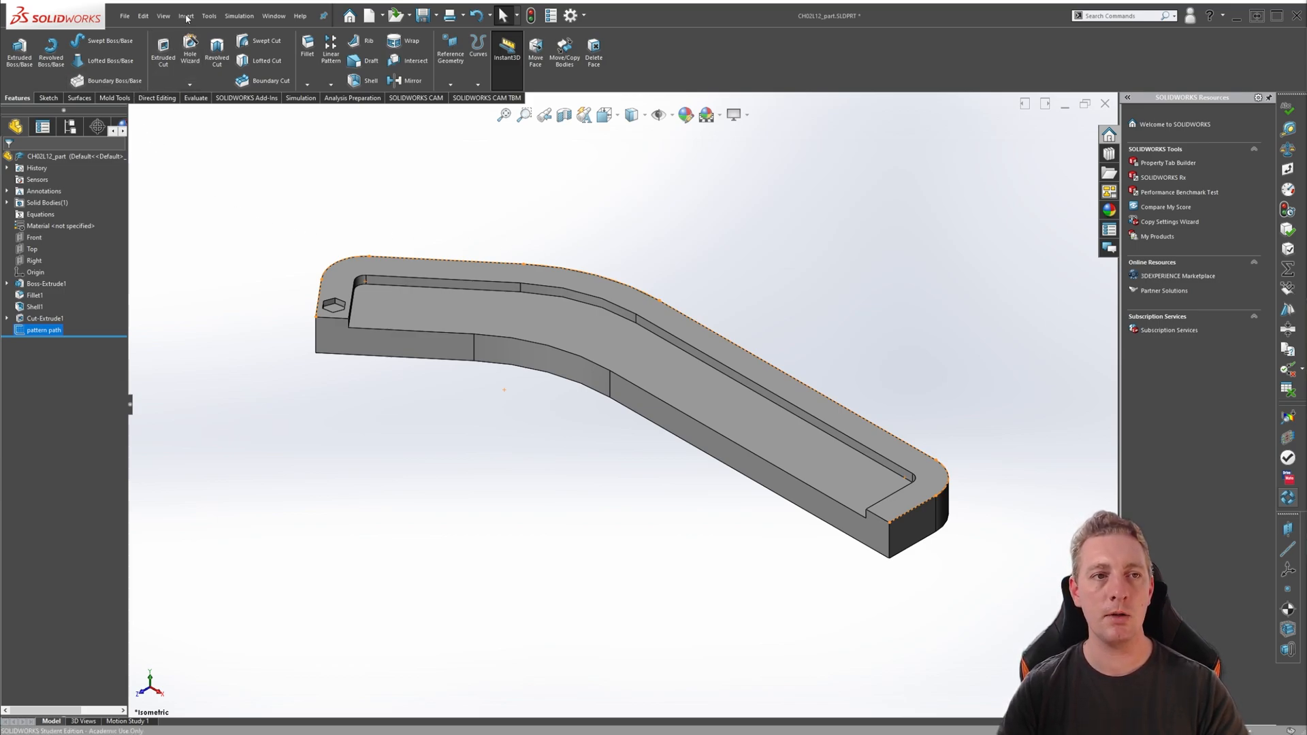
# Start a Curve Driven Pattern from the Linear Pattern dropdown
pyautogui.click(186, 15)
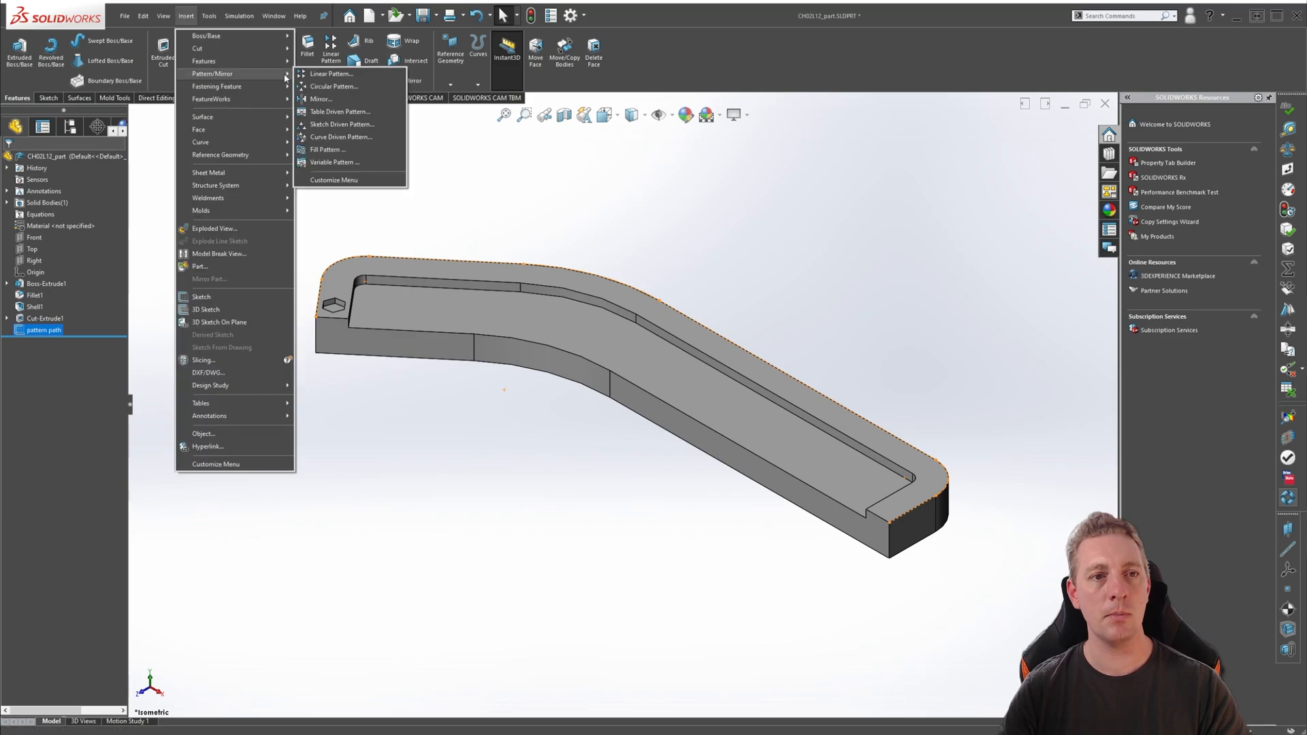
pyautogui.moveTo(341, 137)
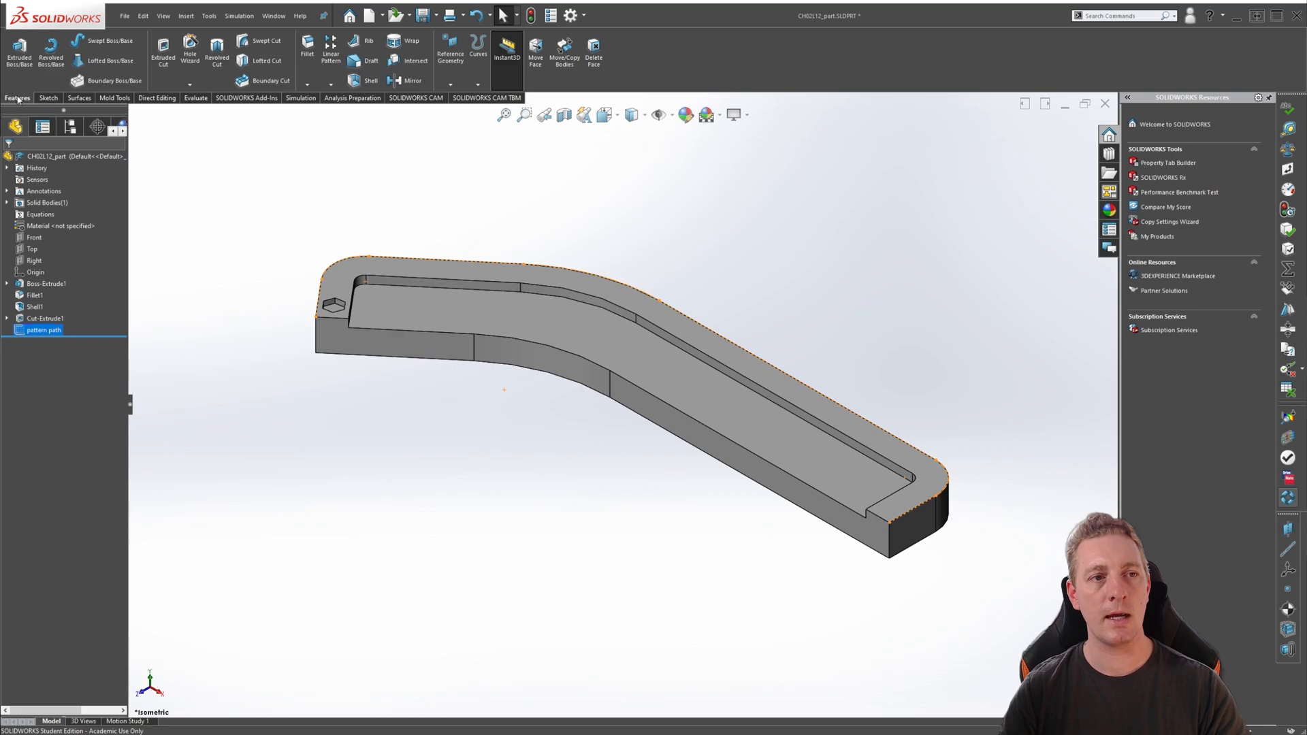
pyautogui.moveTo(330, 55)
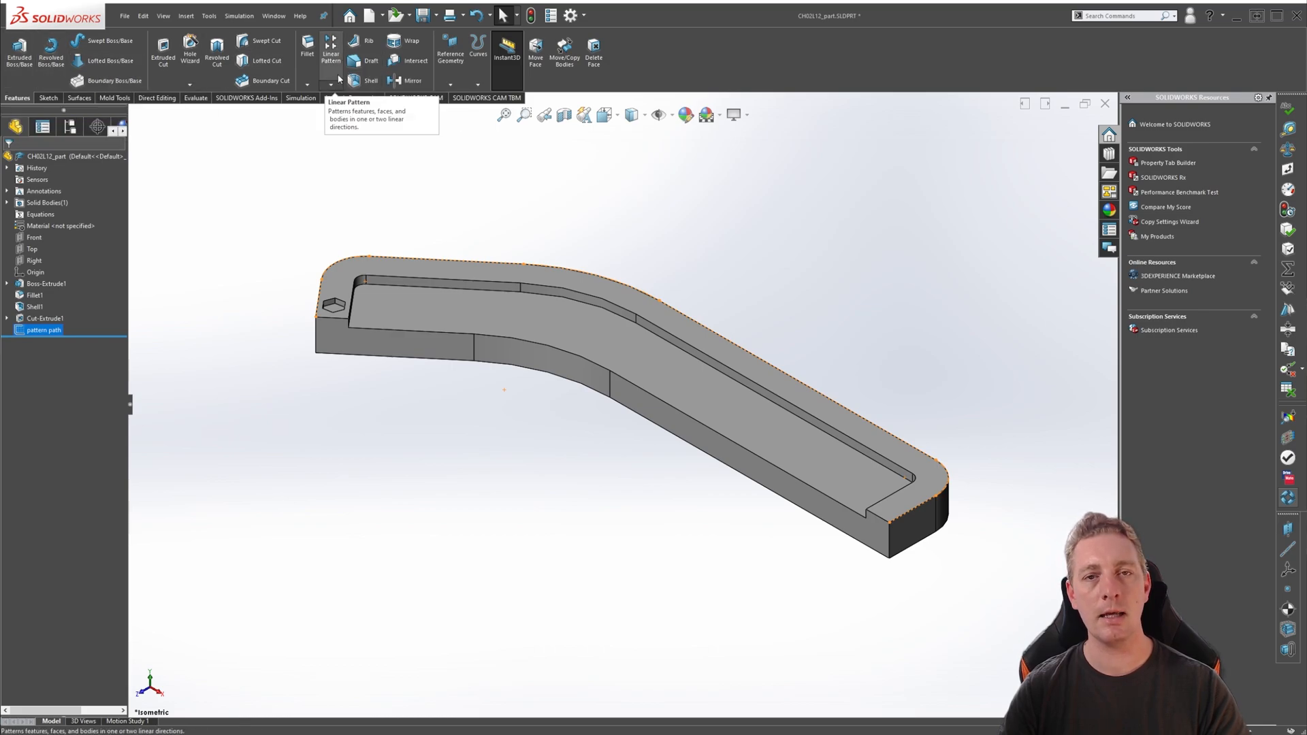
pyautogui.click(341, 81)
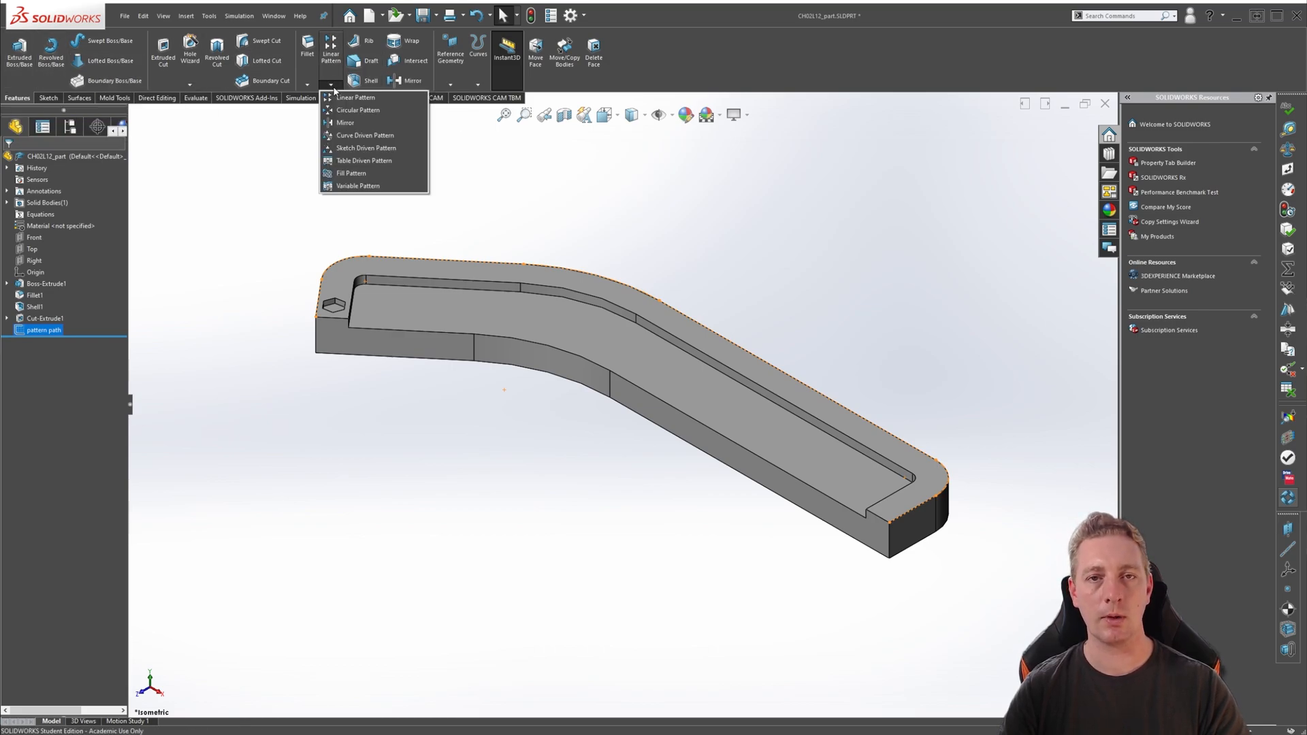
pyautogui.moveTo(363, 135)
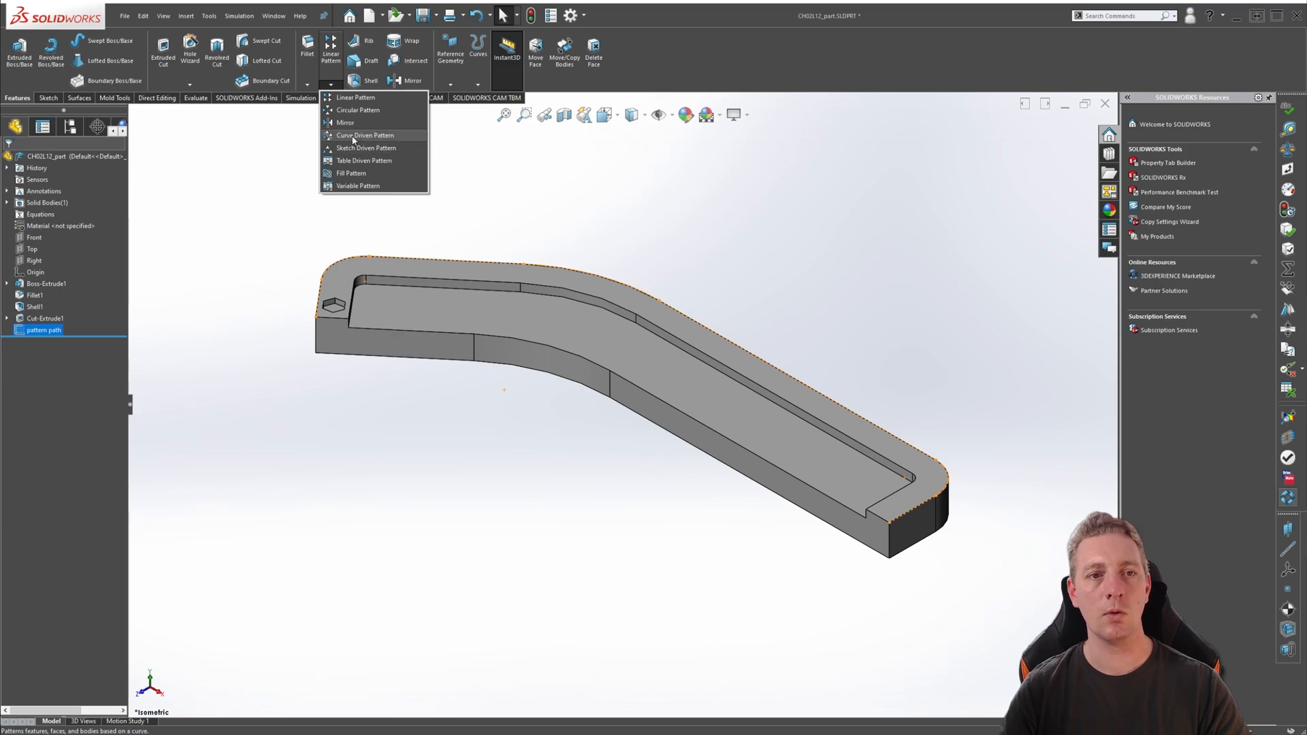
pyautogui.click(363, 135)
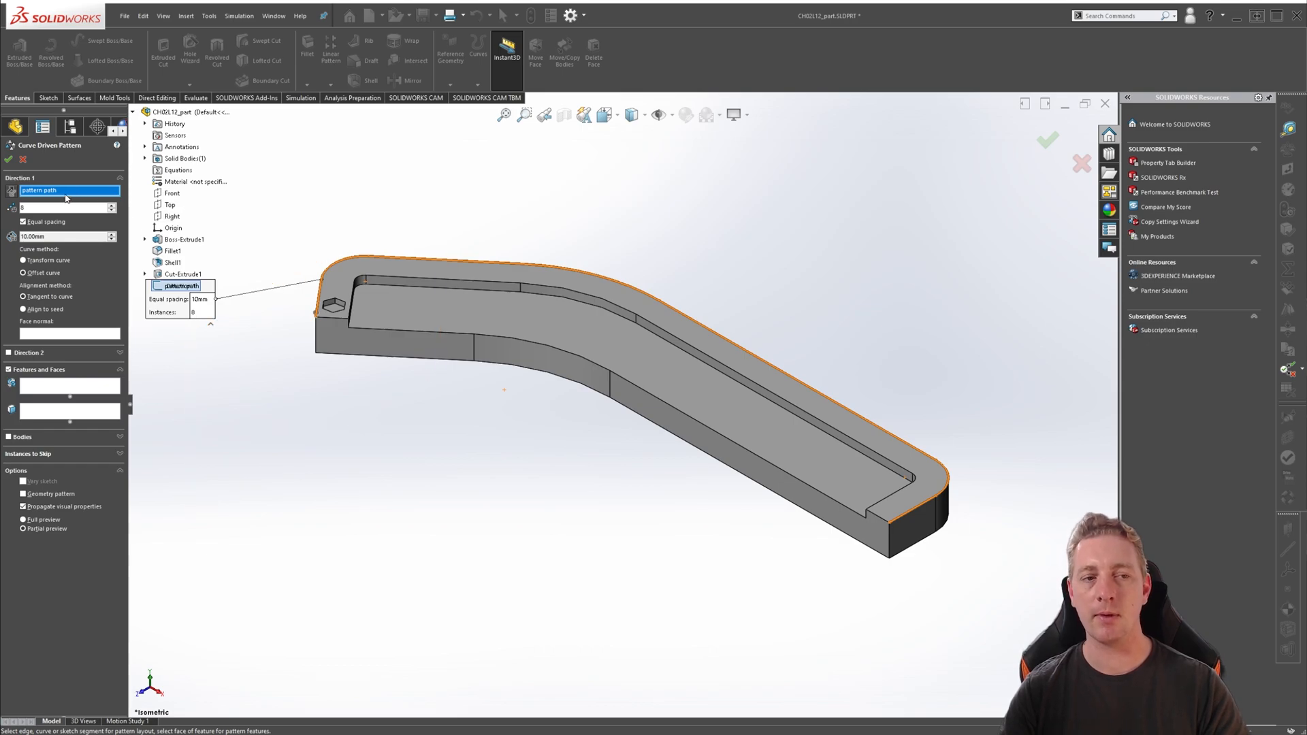
pyautogui.moveTo(67, 190)
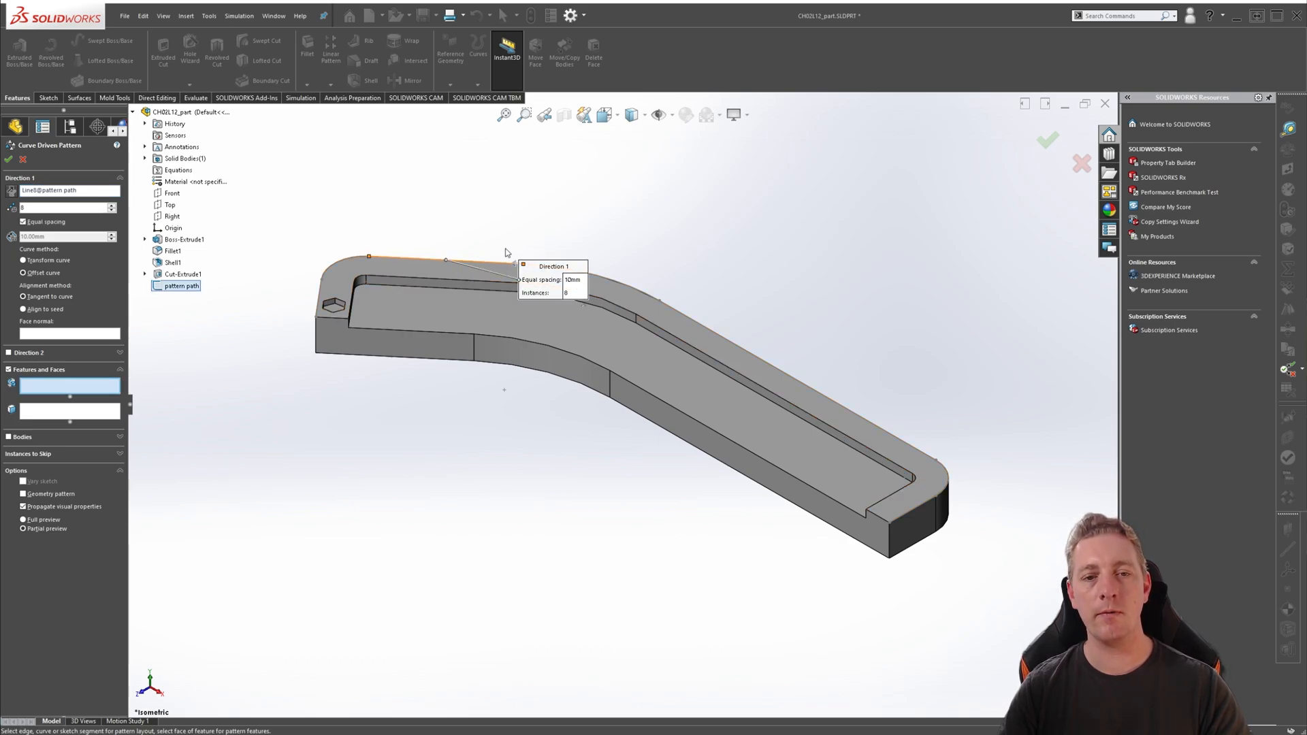
# Replace the single-line direction selection with the whole 'pattern path' sketch
pyautogui.click(400, 269)
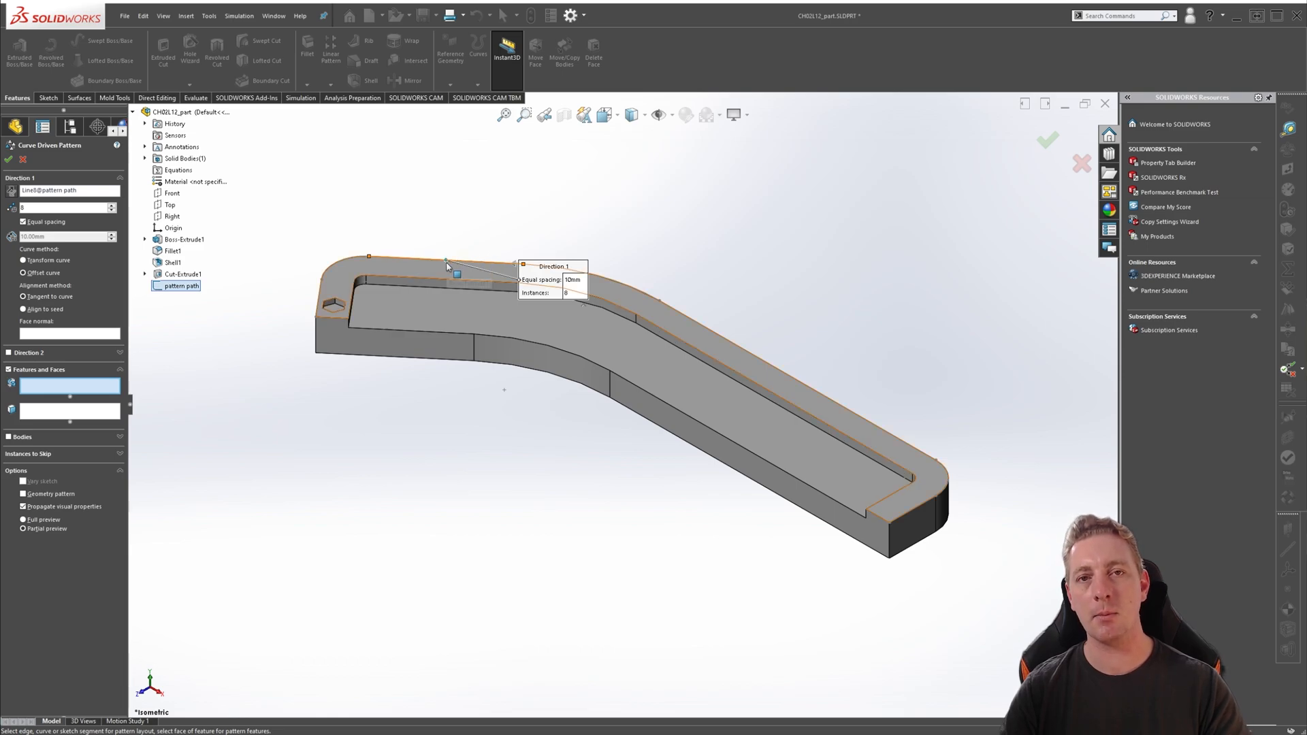
pyautogui.click(446, 263)
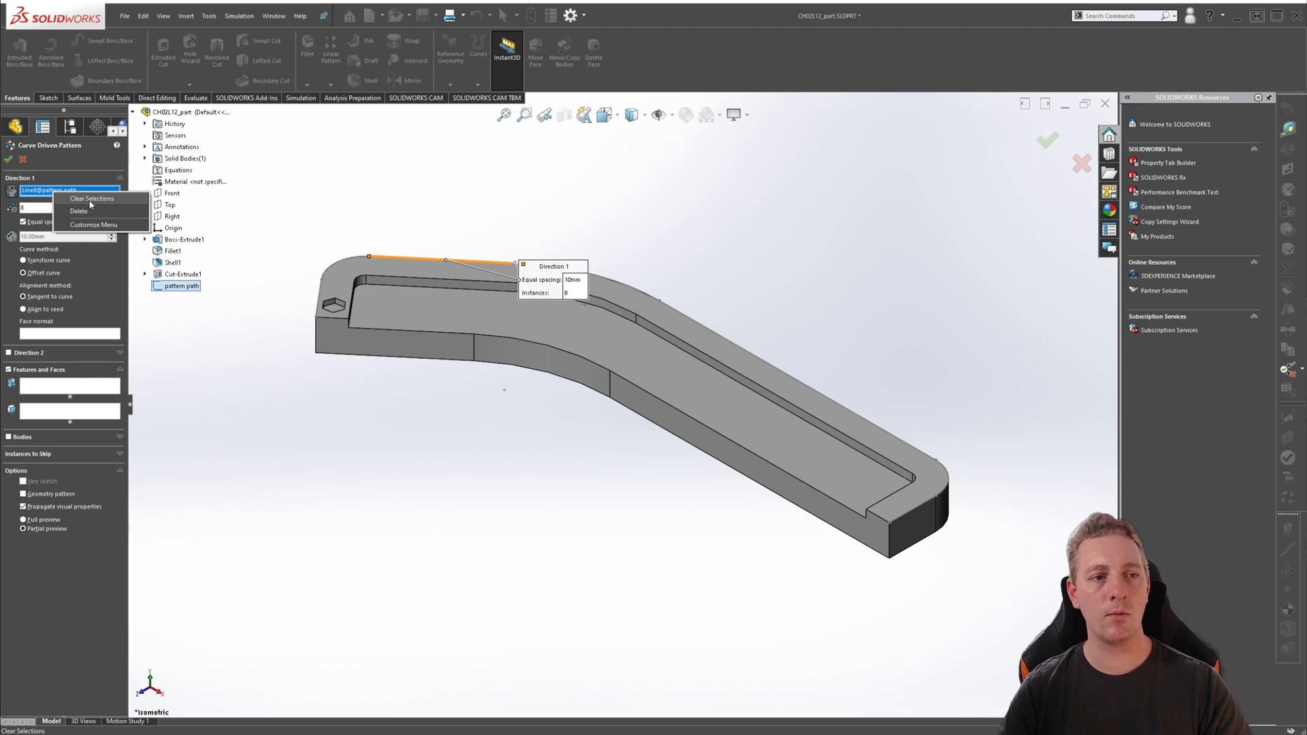
pyautogui.click(92, 198)
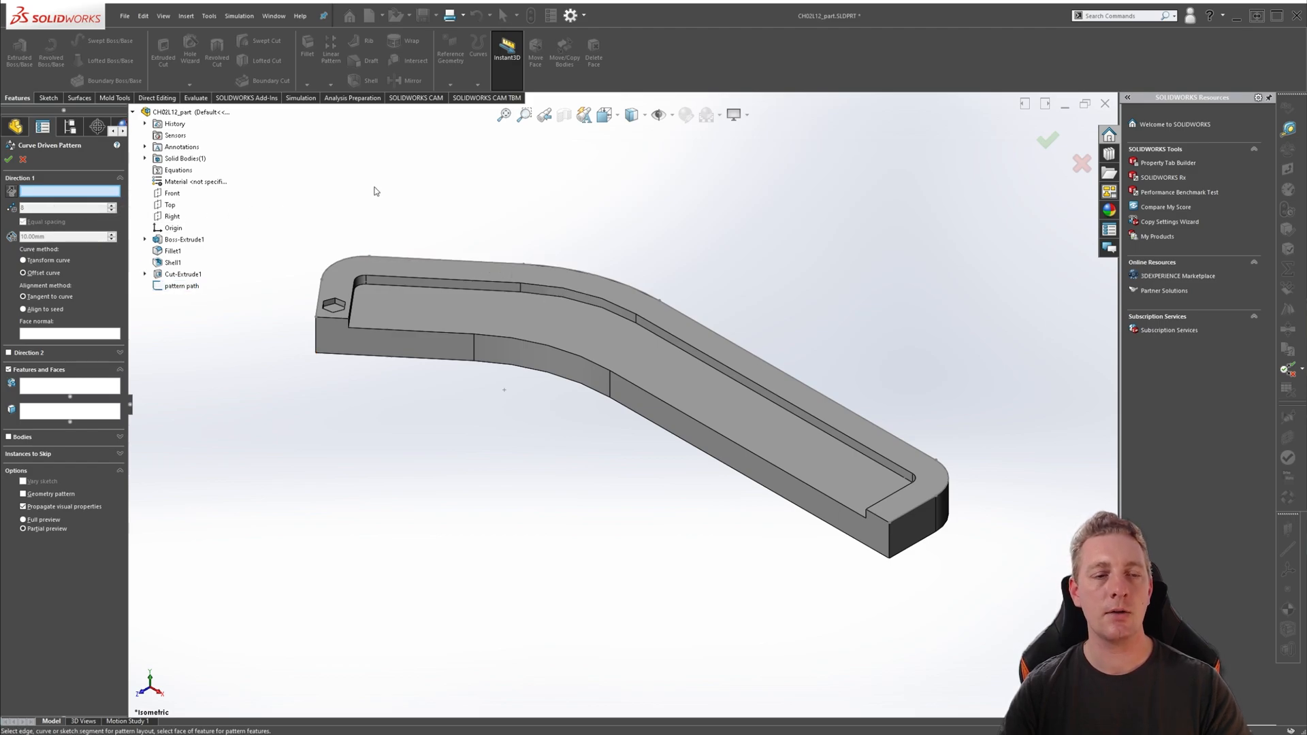
pyautogui.click(182, 286)
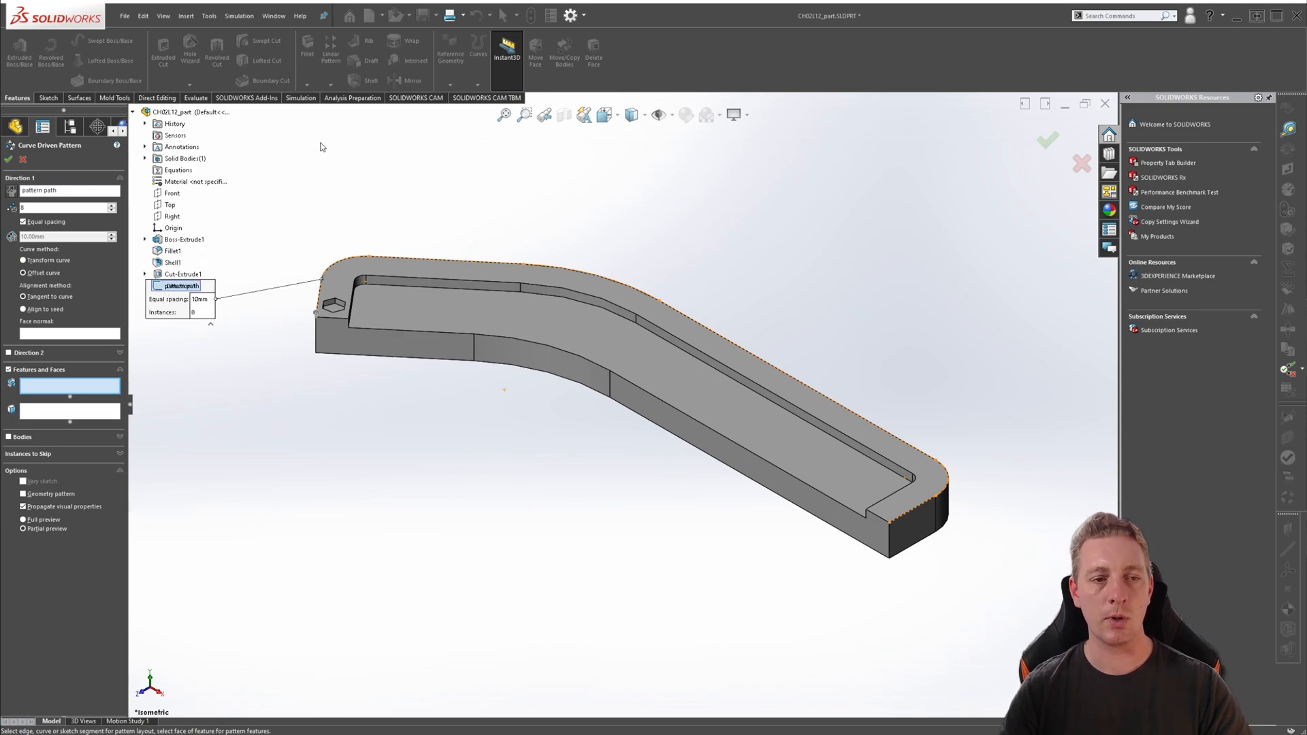
pyautogui.moveTo(1018, 512)
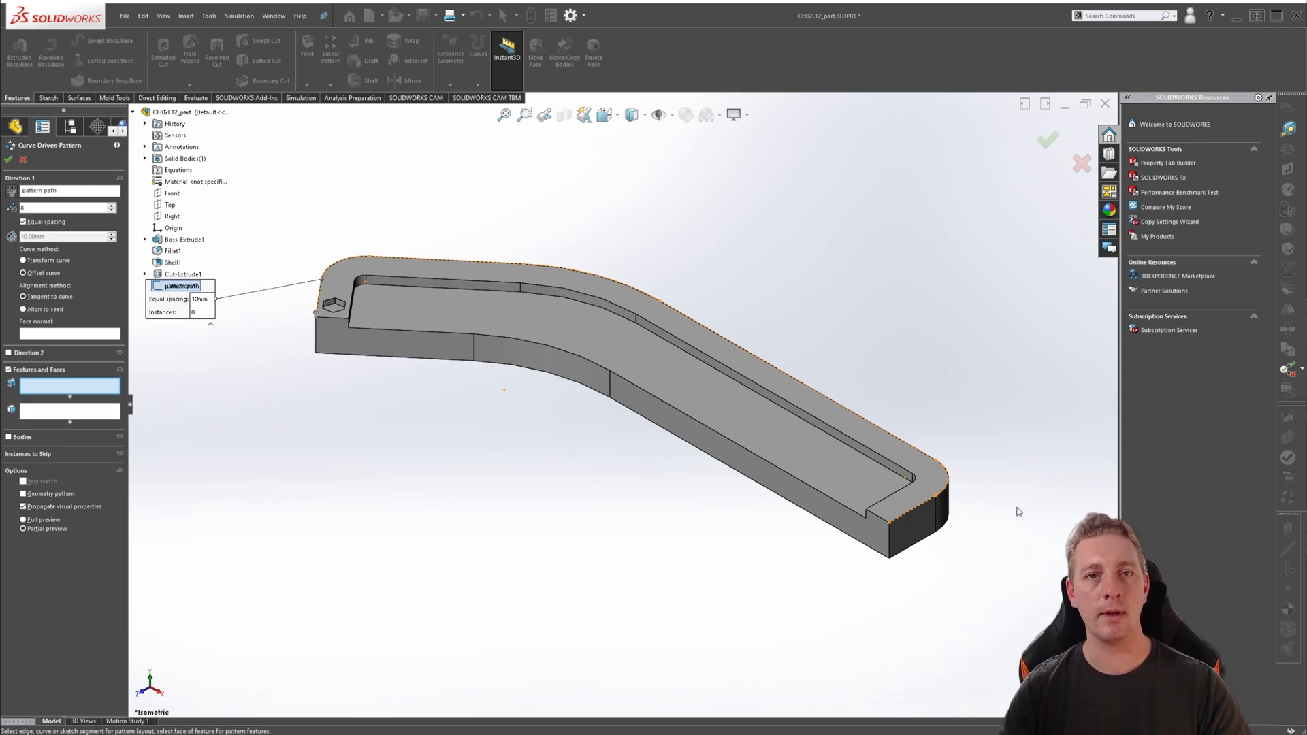
pyautogui.moveTo(1038, 532)
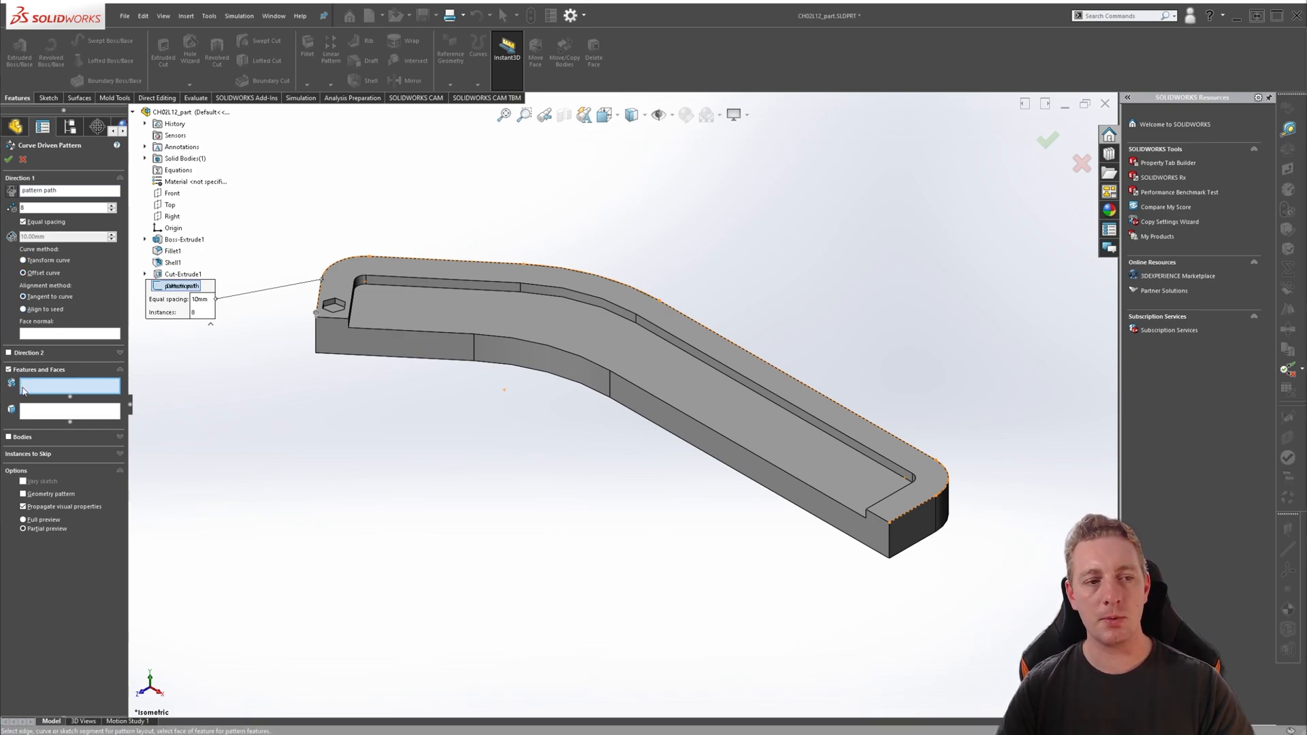
pyautogui.moveTo(55, 373)
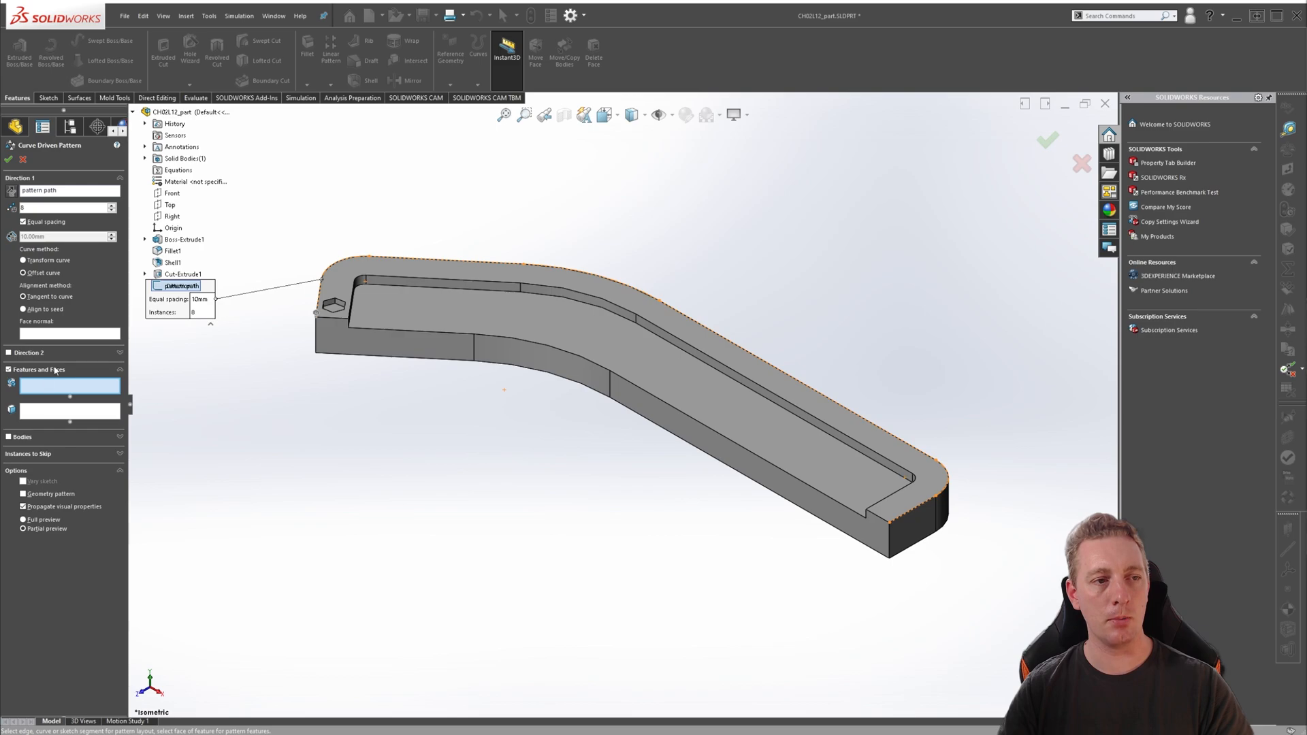
pyautogui.moveTo(62, 375)
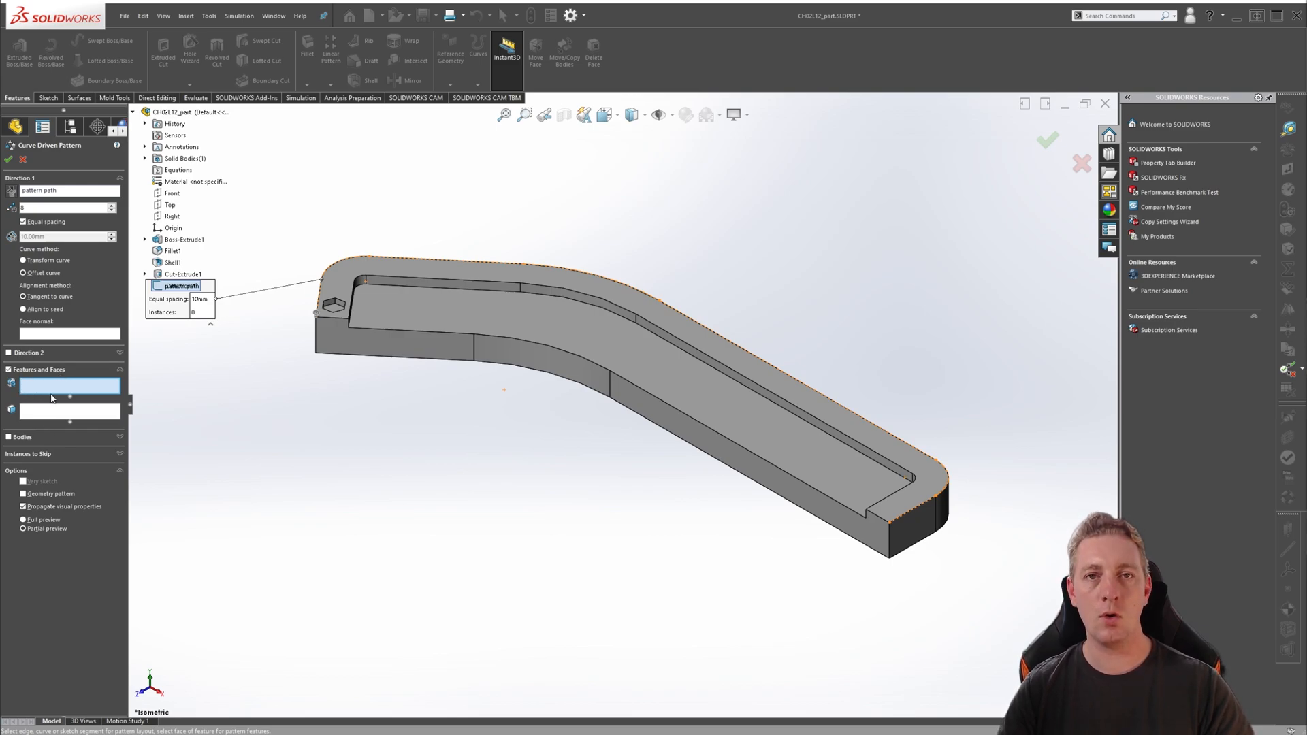
pyautogui.moveTo(31, 387)
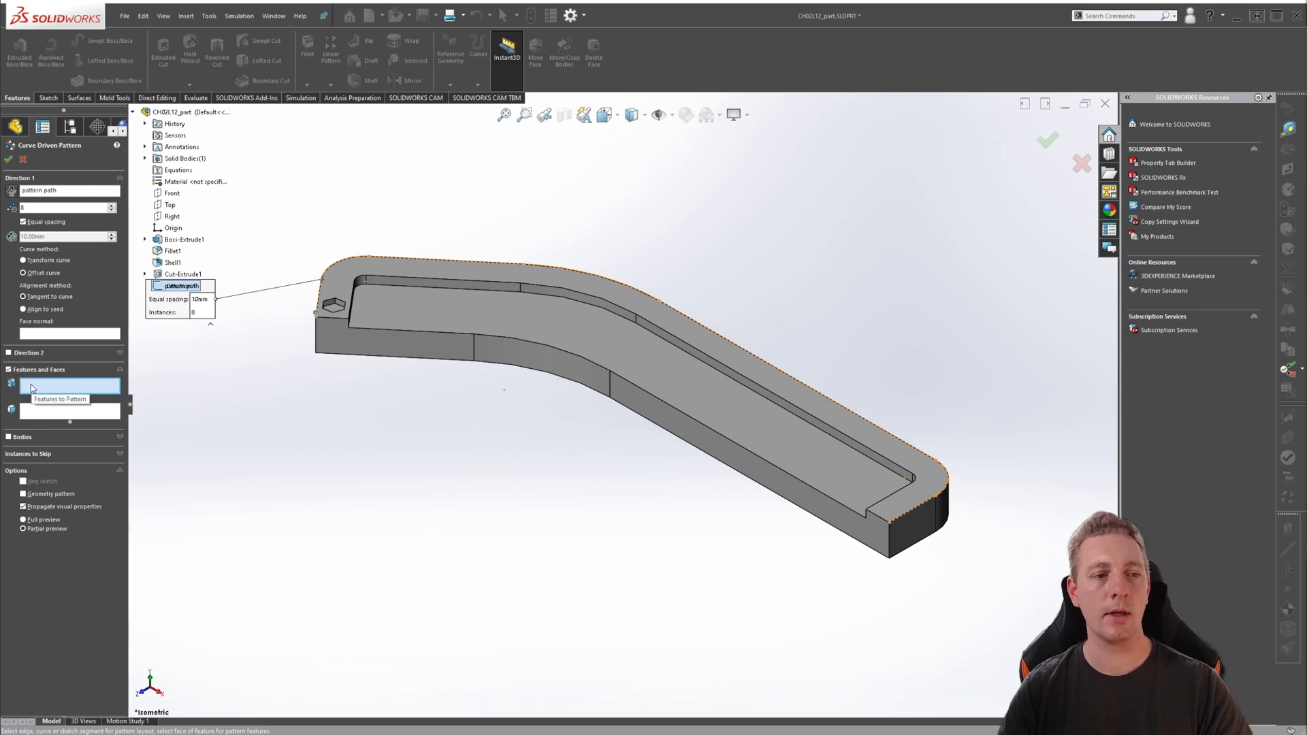
# Select Cut-Extrude1, the hex cut, in the Features to Pattern box
pyautogui.click(69, 412)
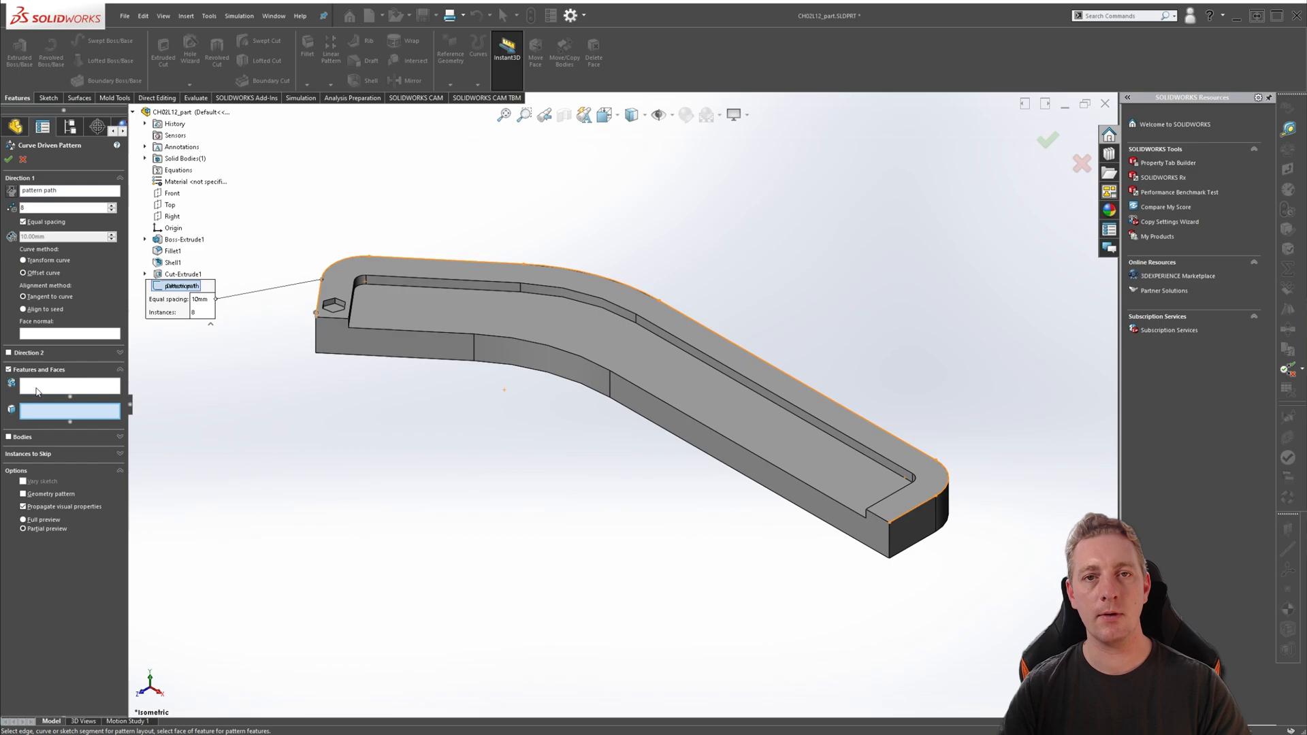
pyautogui.moveTo(70, 393)
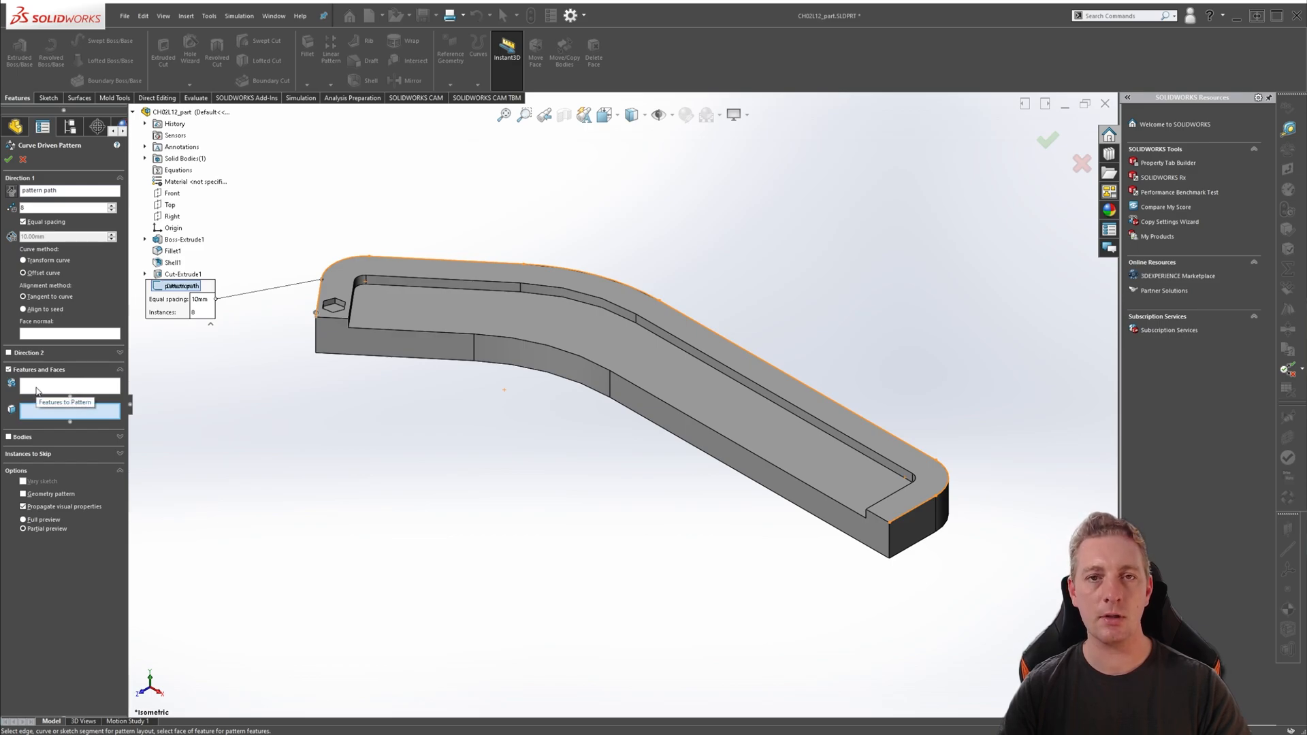
pyautogui.moveTo(34, 390)
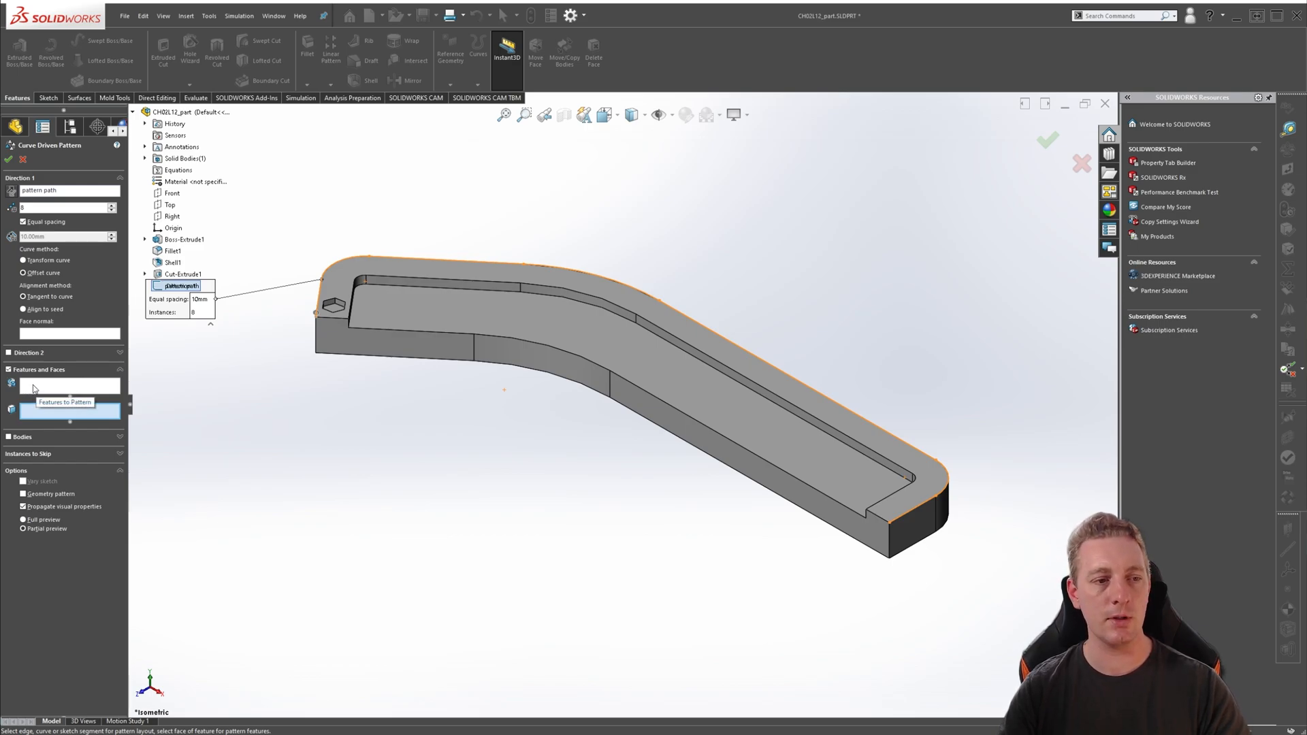
pyautogui.click(69, 386)
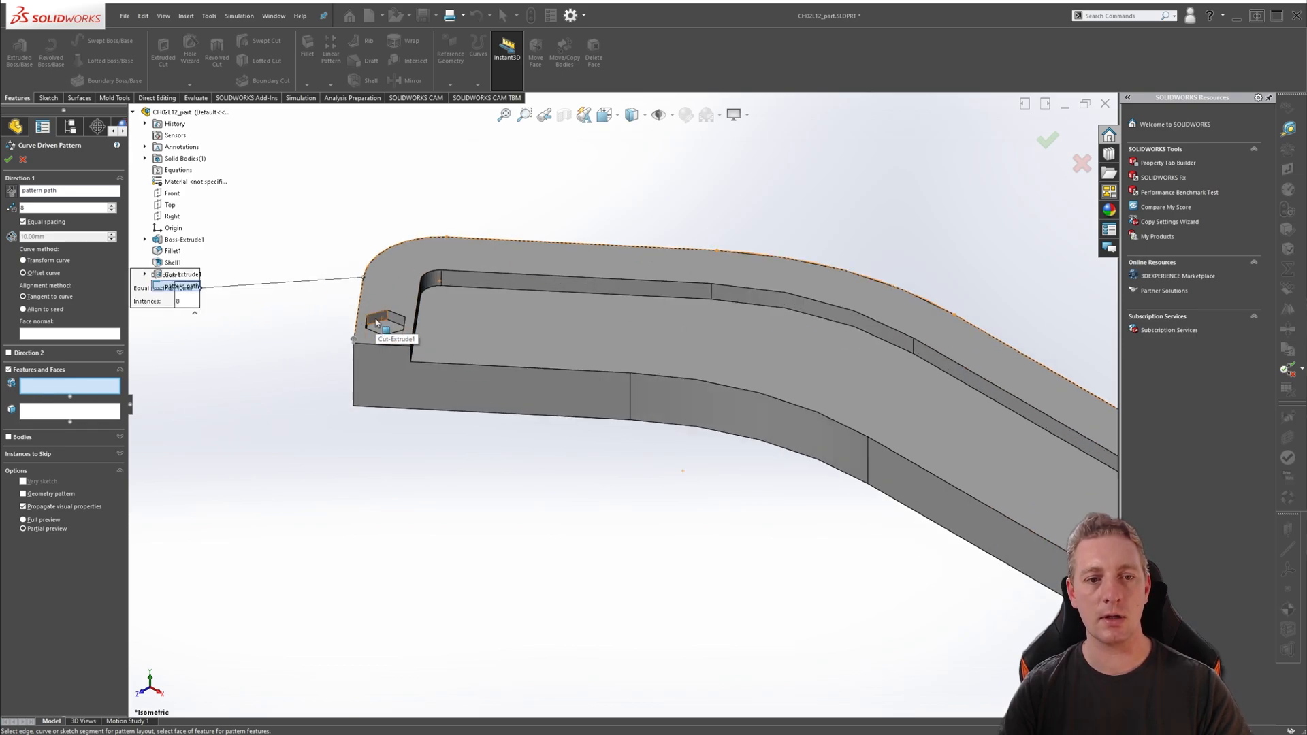
pyautogui.click(385, 325)
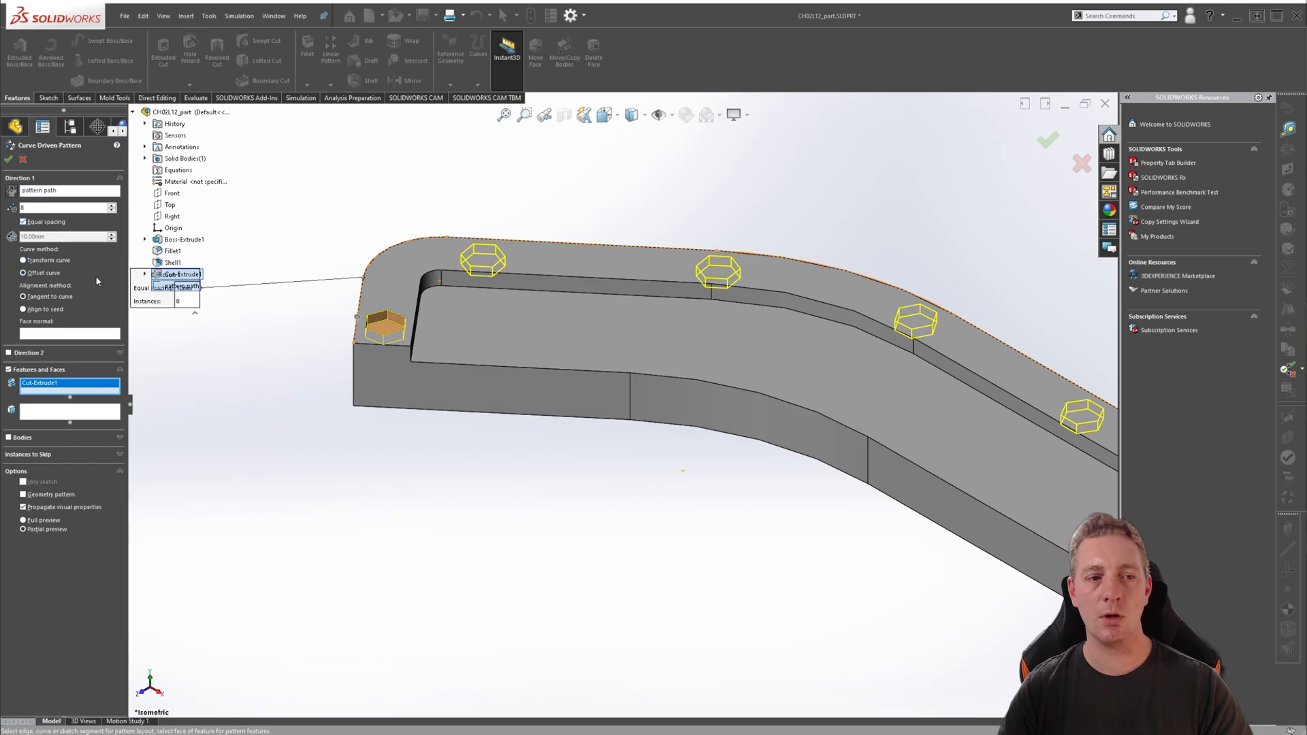
pyautogui.moveTo(54, 382)
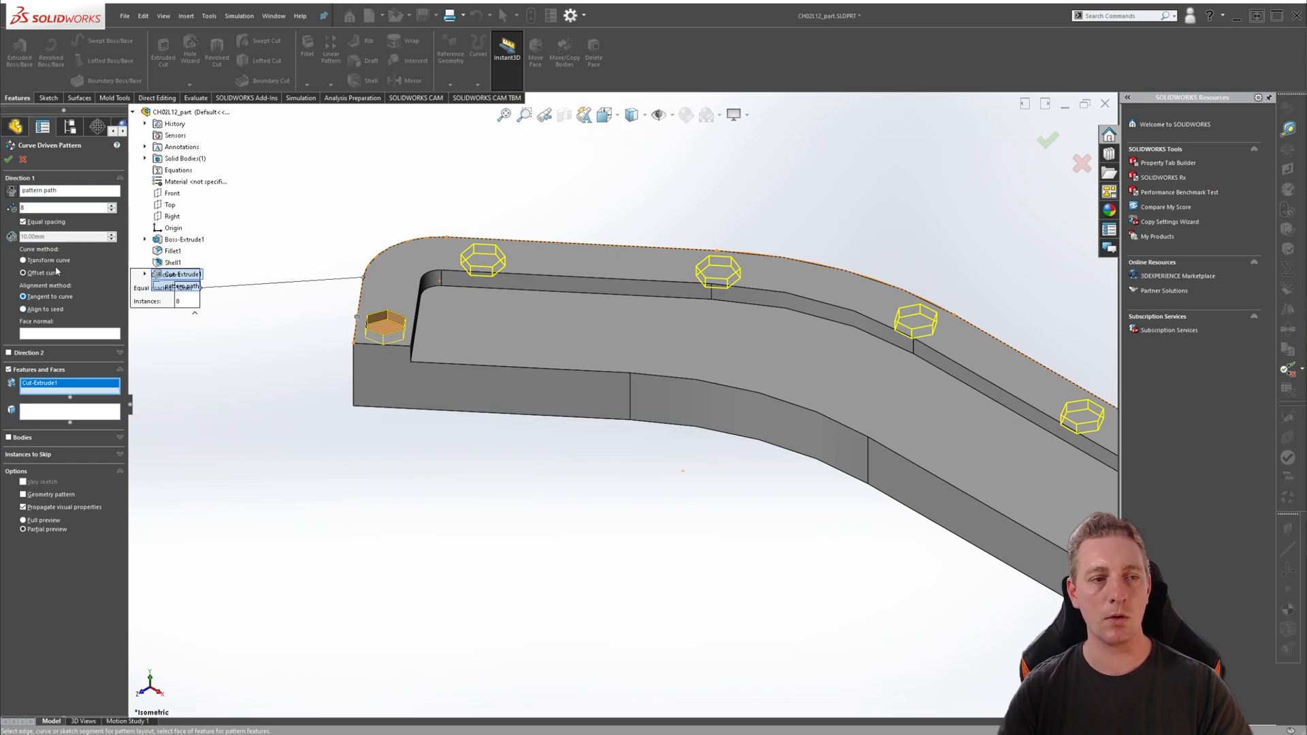
pyautogui.moveTo(12, 190)
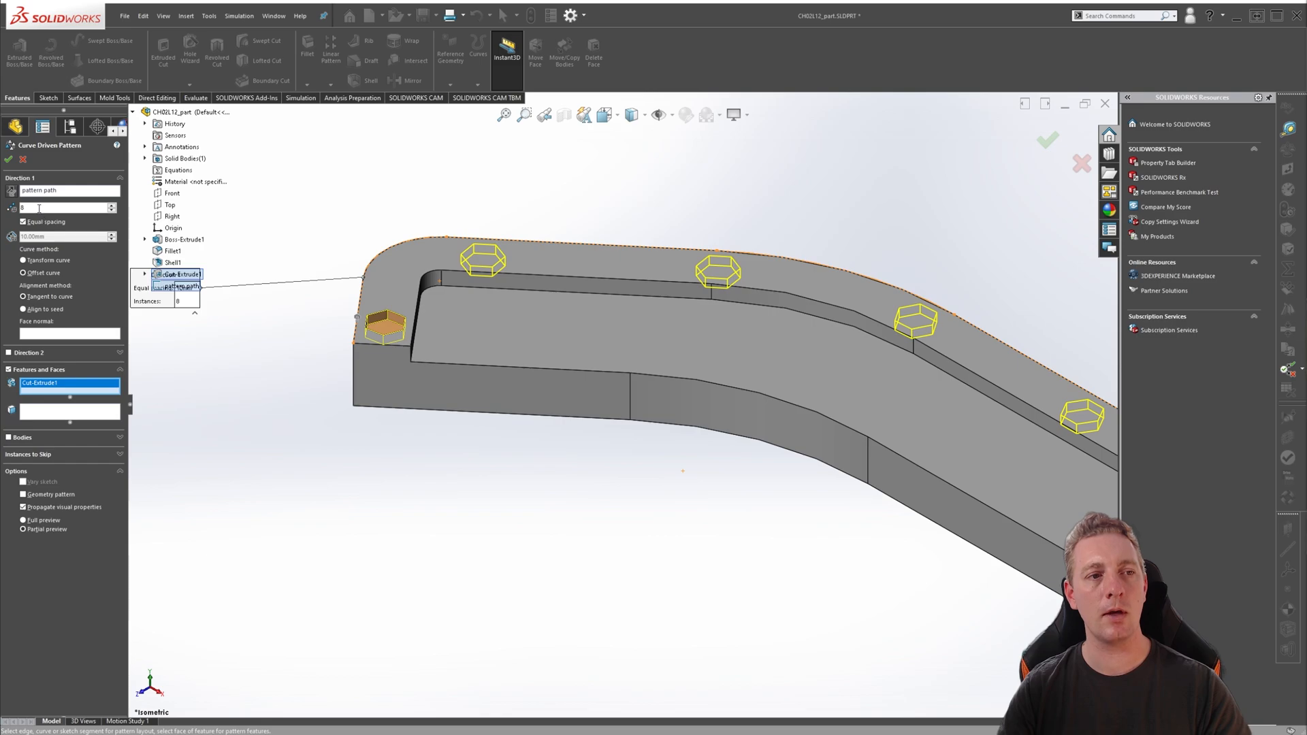
# Set the pattern's instance count to 5
pyautogui.click(112, 211)
pyautogui.write('5')
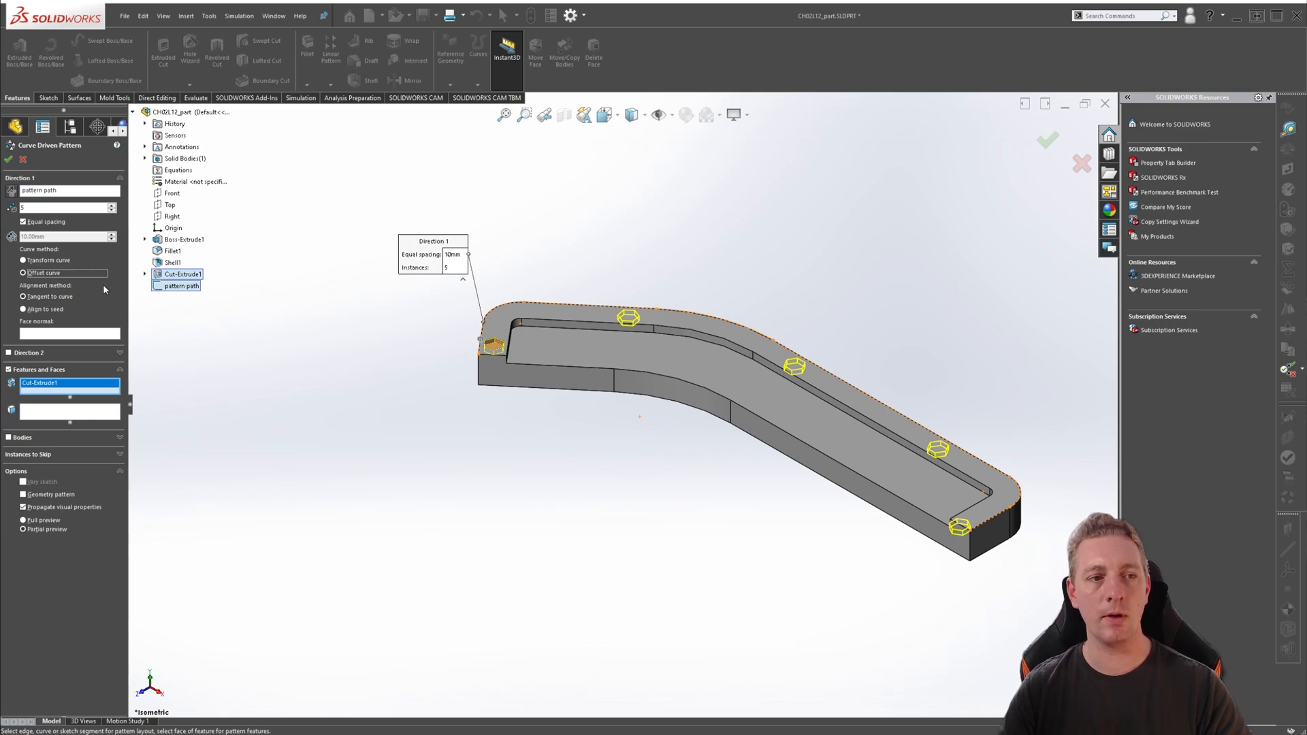
pyautogui.click(24, 259)
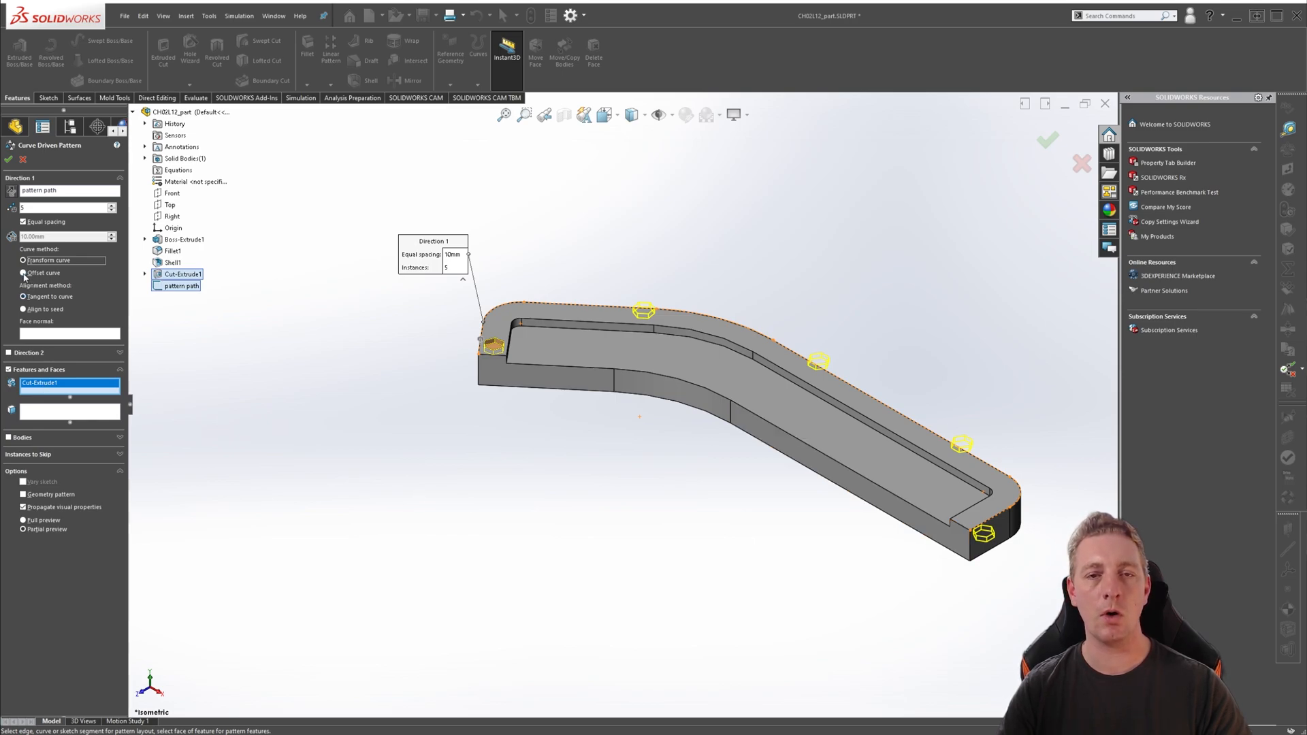
pyautogui.click(23, 273)
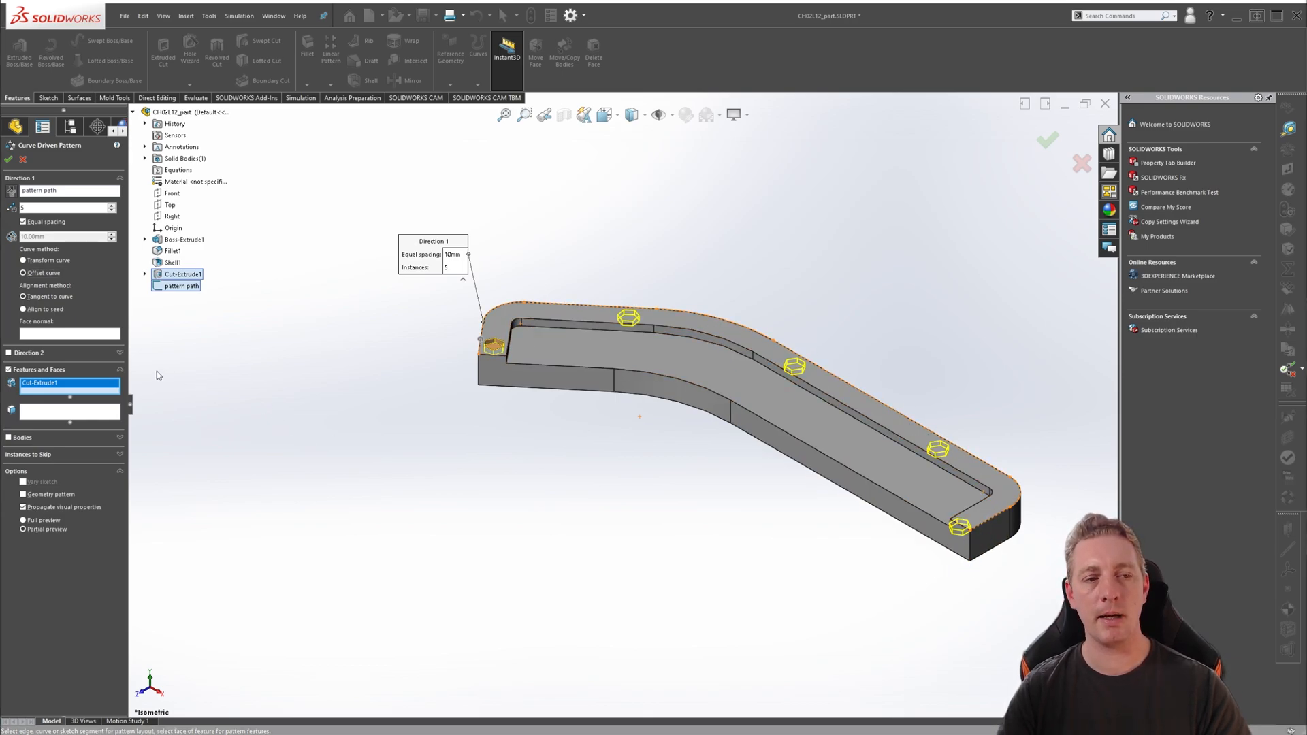
pyautogui.click(23, 296)
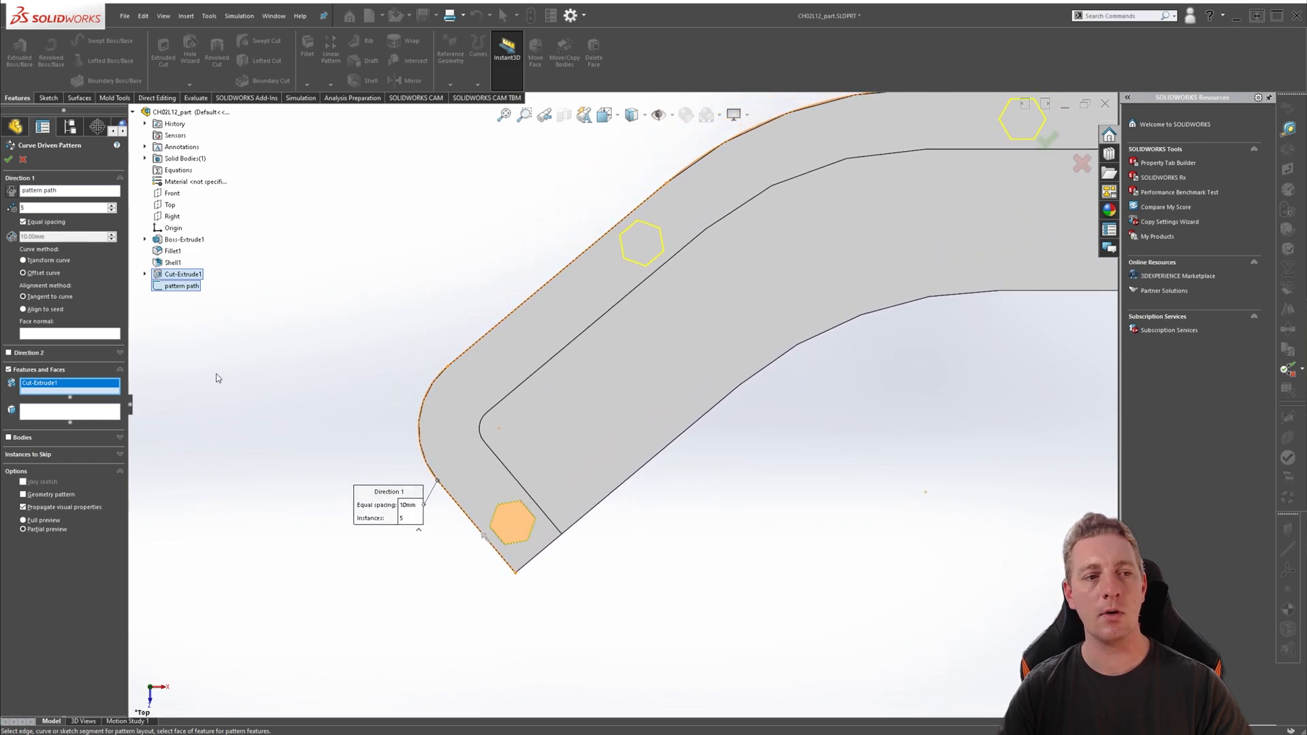
pyautogui.moveTo(620, 216)
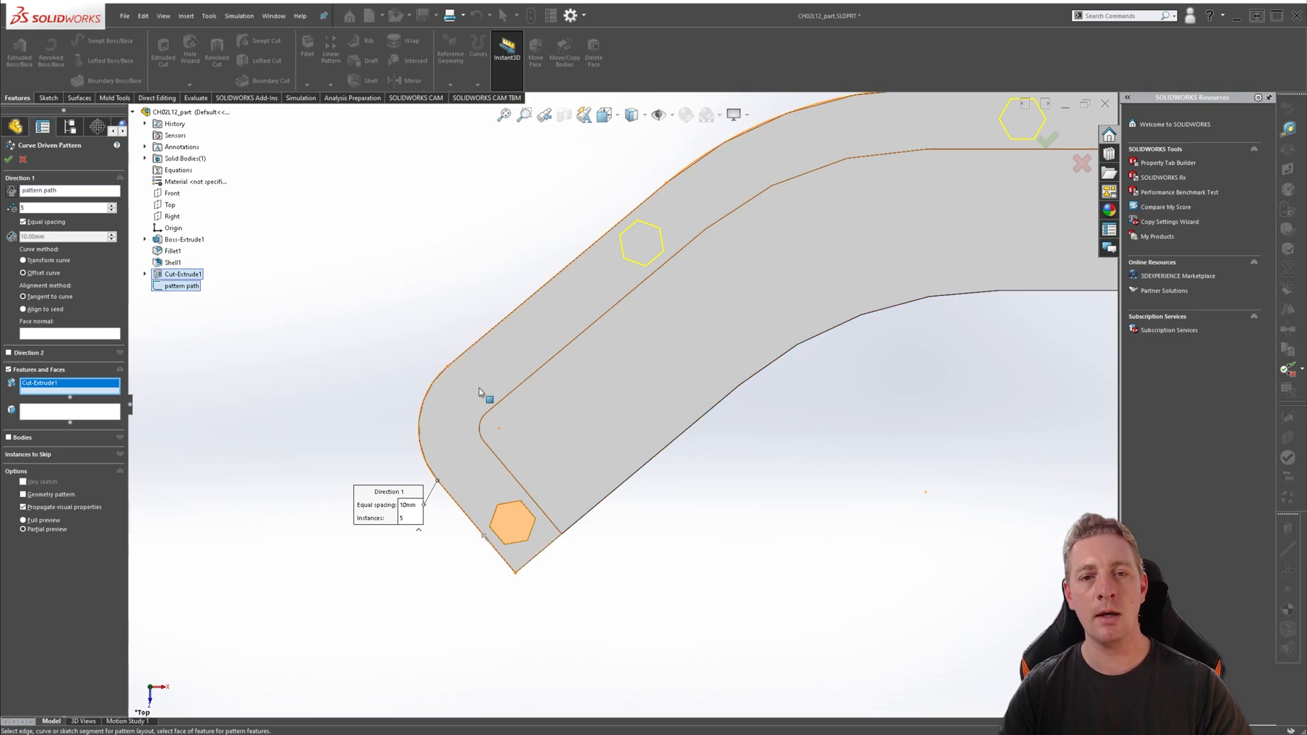
pyautogui.moveTo(736, 367)
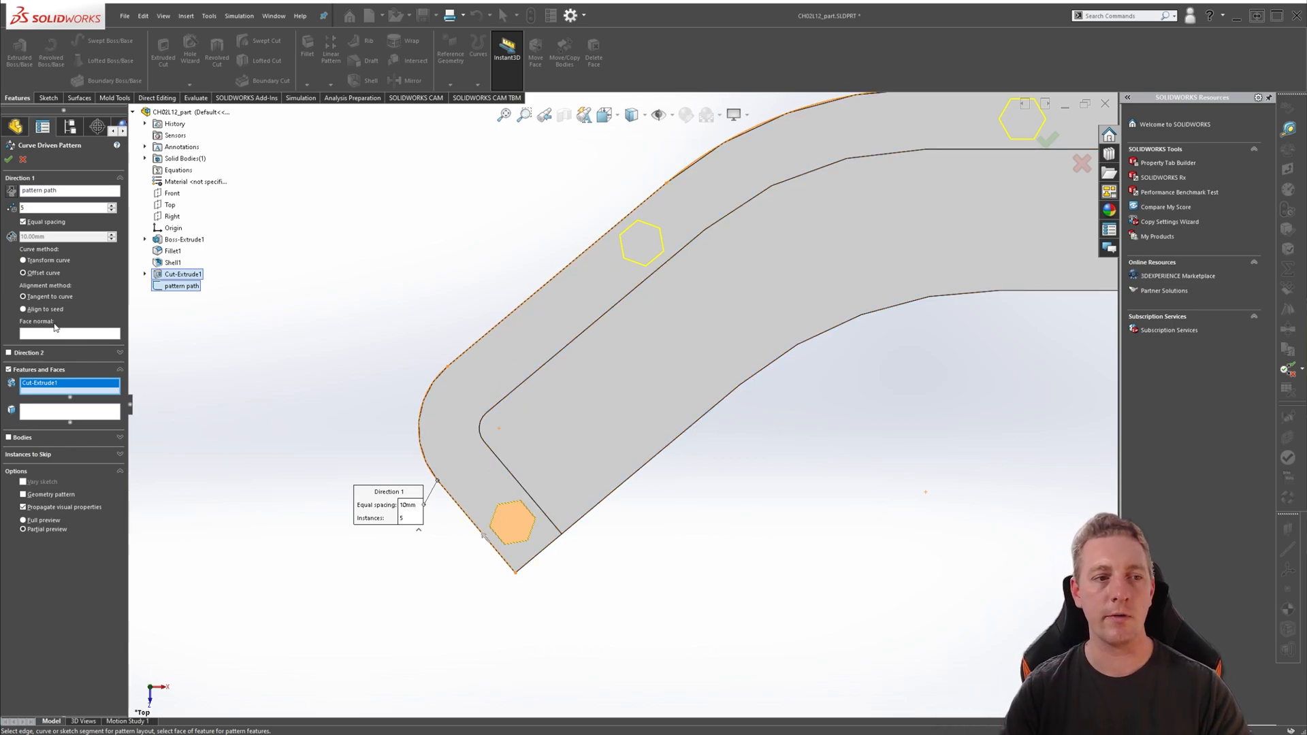
pyautogui.click(22, 309)
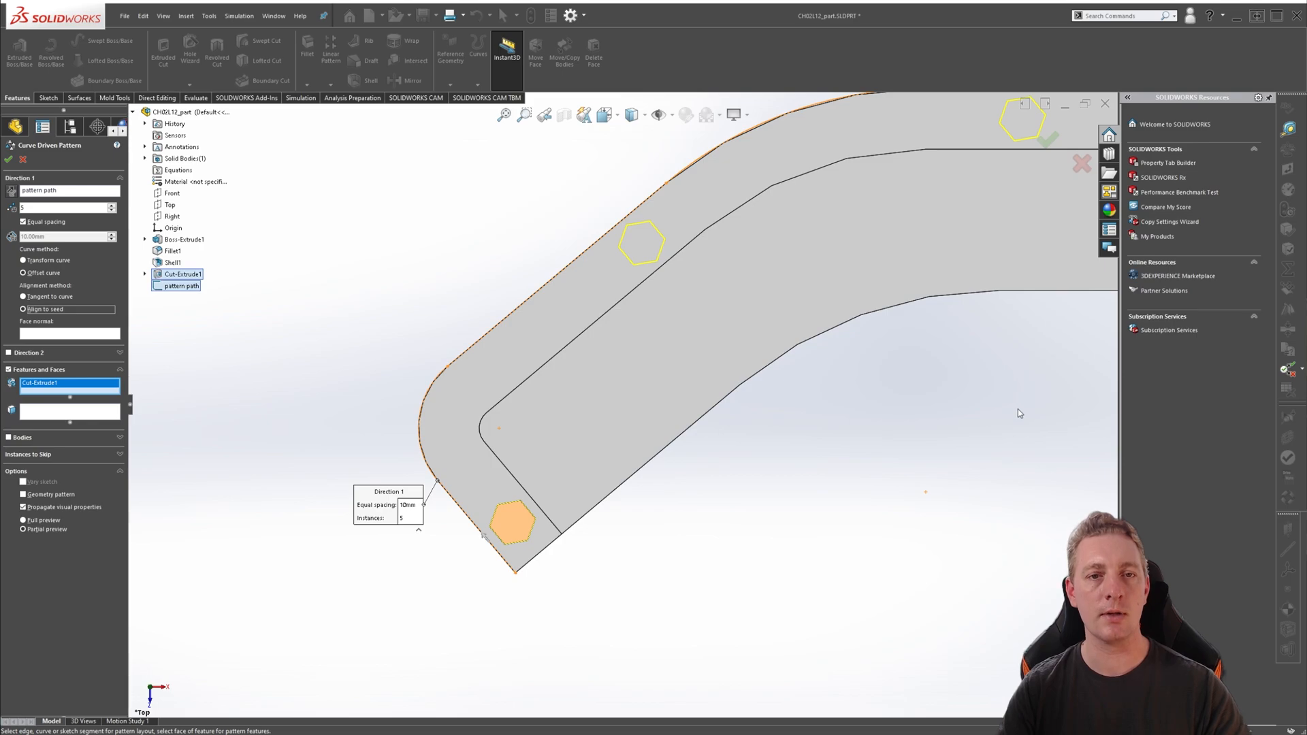
pyautogui.moveTo(904, 448)
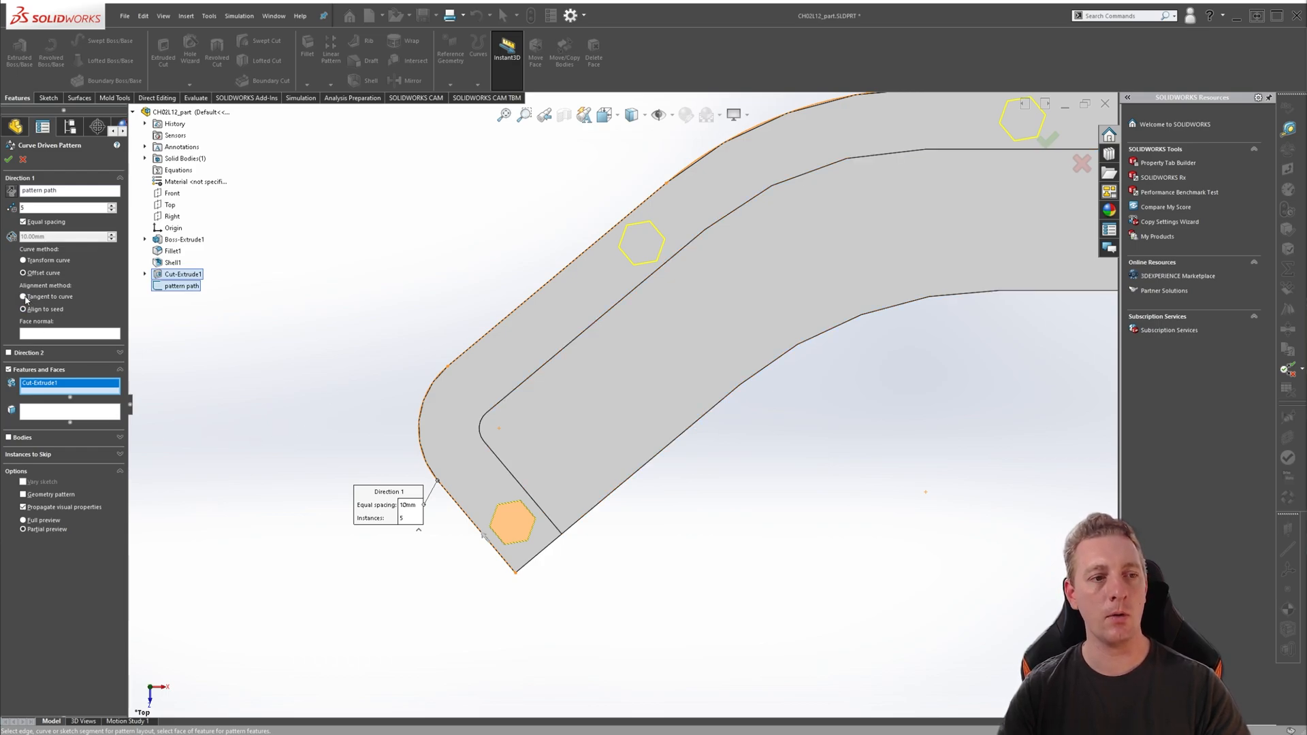
pyautogui.click(22, 308)
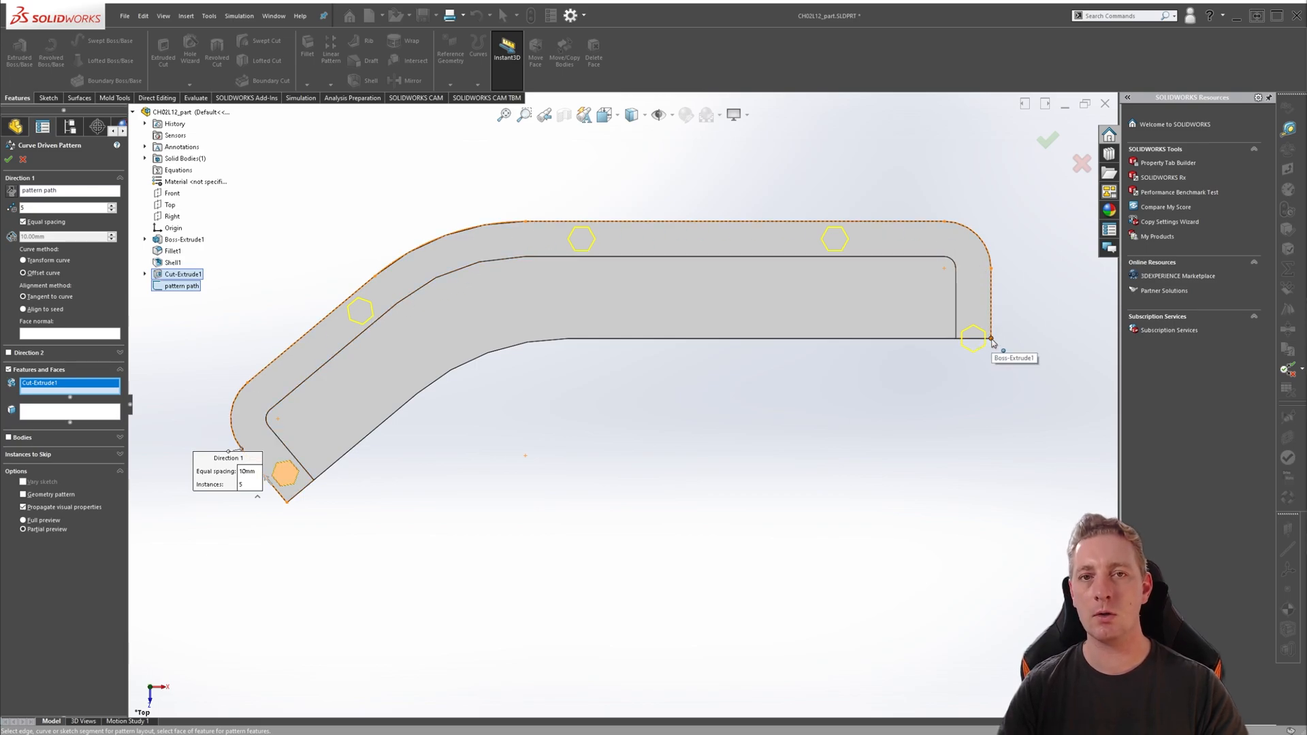
pyautogui.moveTo(994, 317)
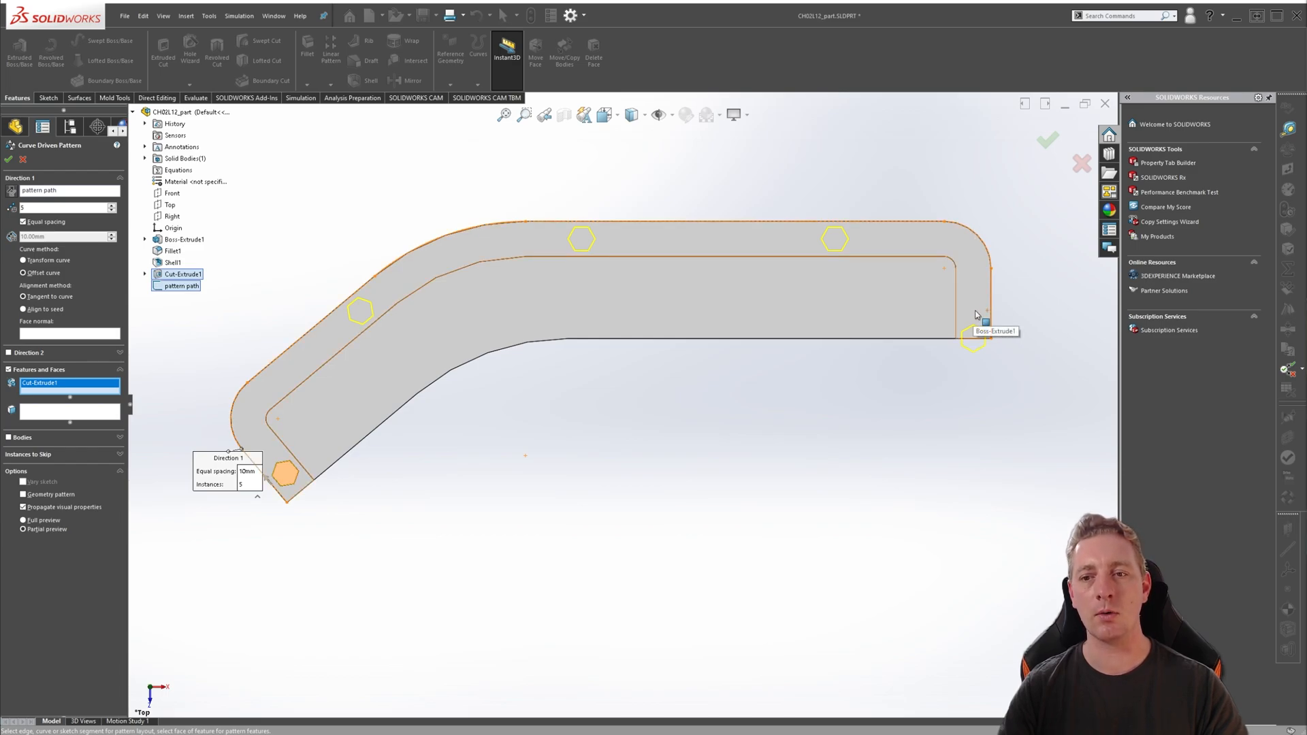
pyautogui.moveTo(976, 335)
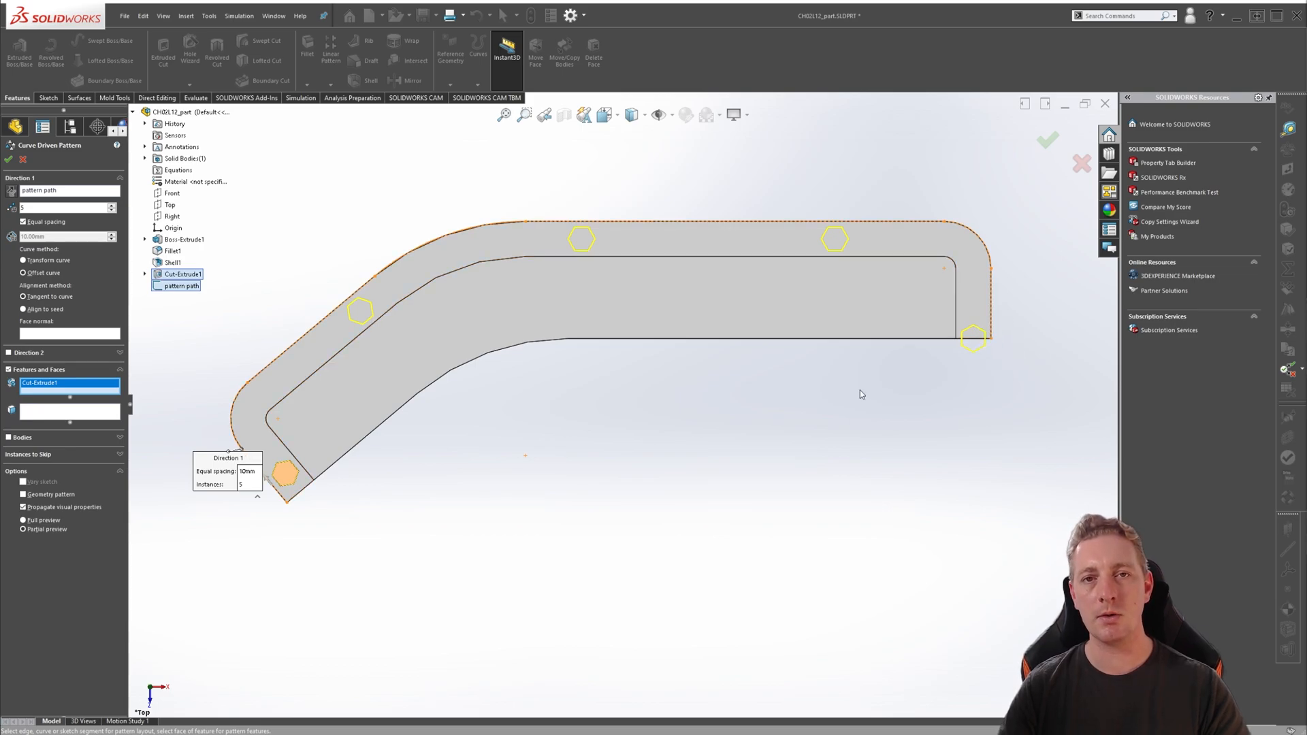
pyautogui.click(1047, 139)
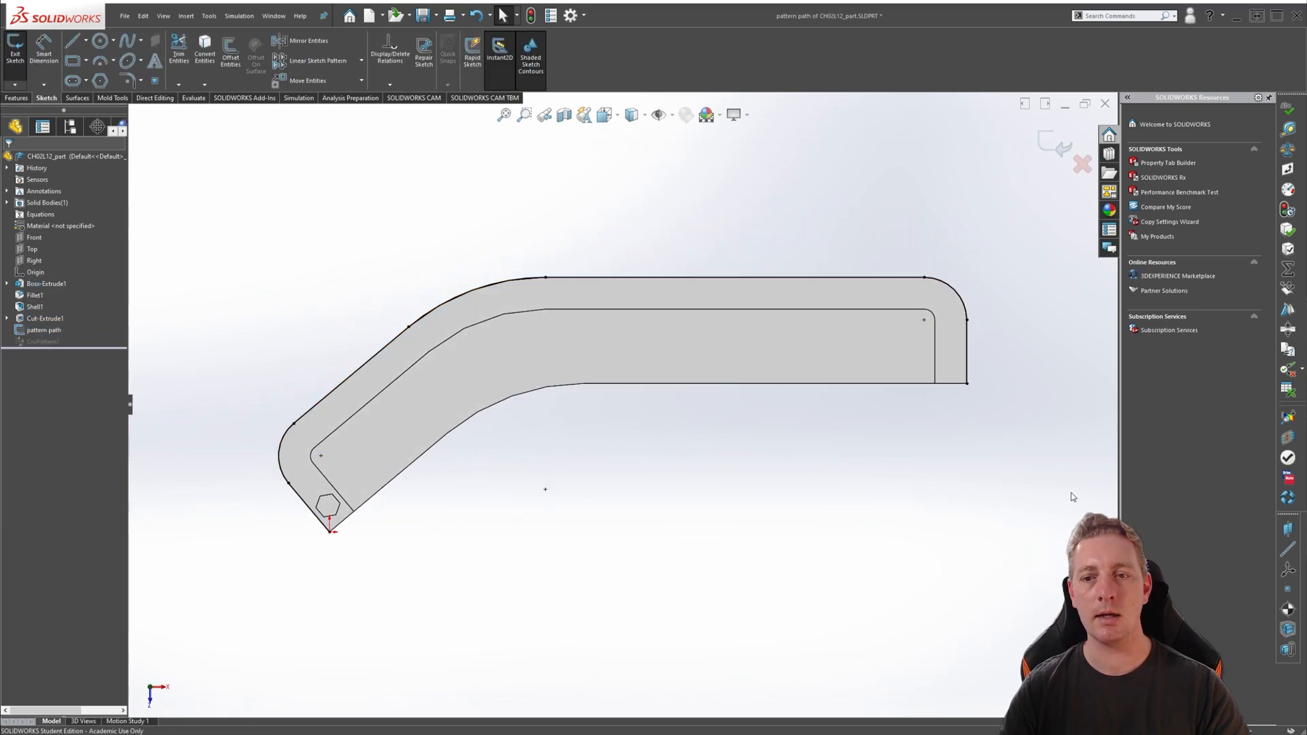
# Replace the path's right-end line with a shorter line and exit the sketch
pyautogui.scroll(3)
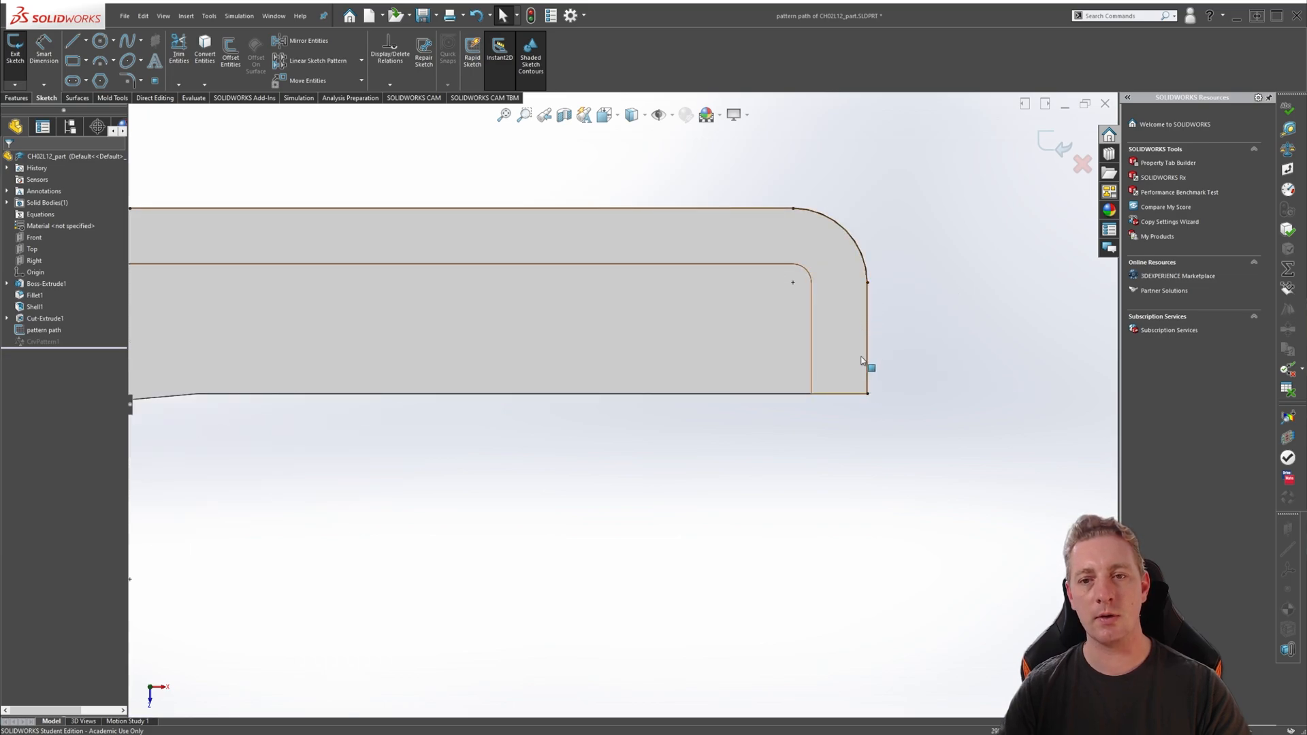
pyautogui.click(867, 334)
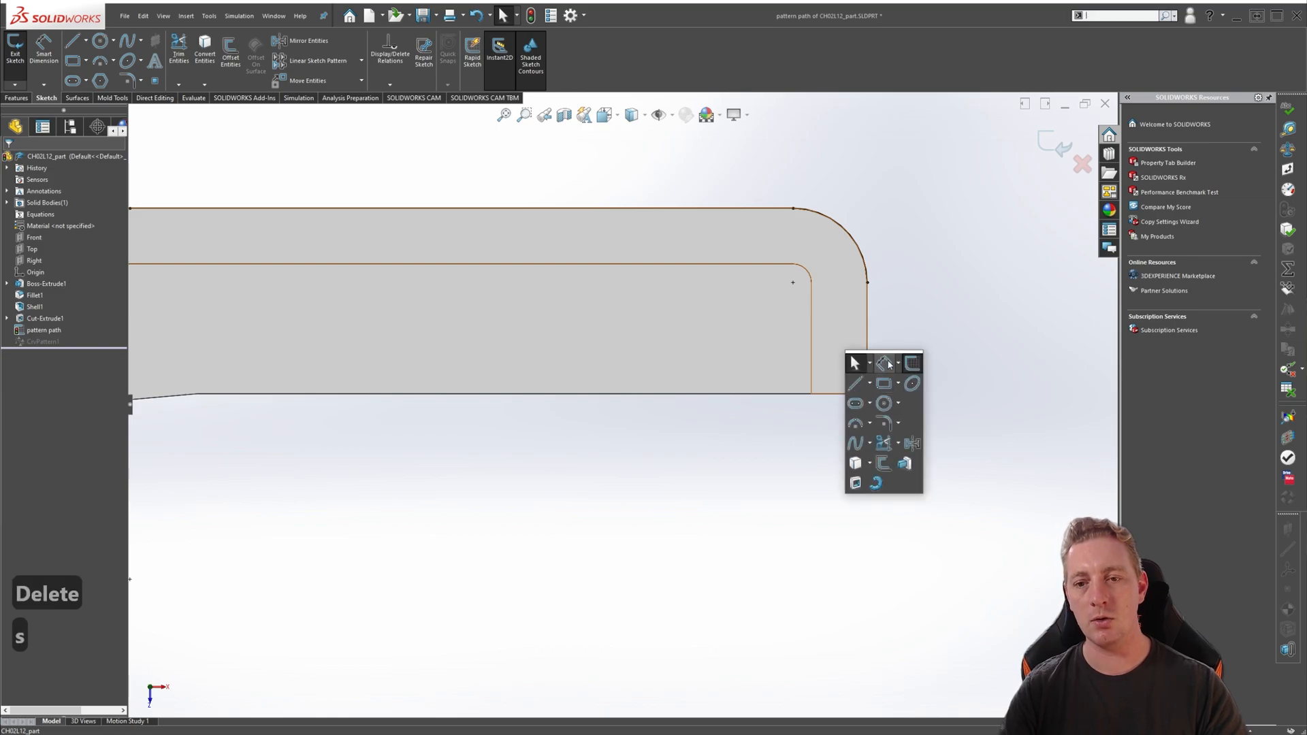
pyautogui.click(855, 382)
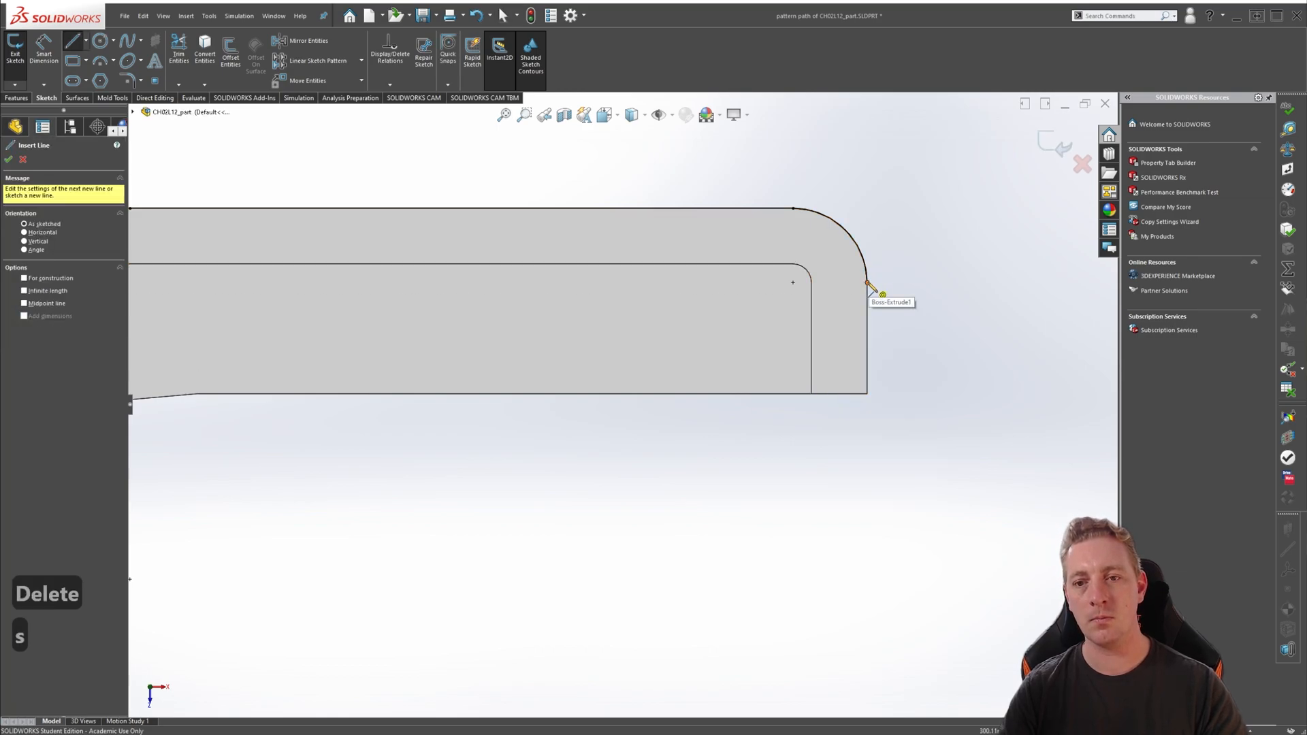
pyautogui.press('Escape')
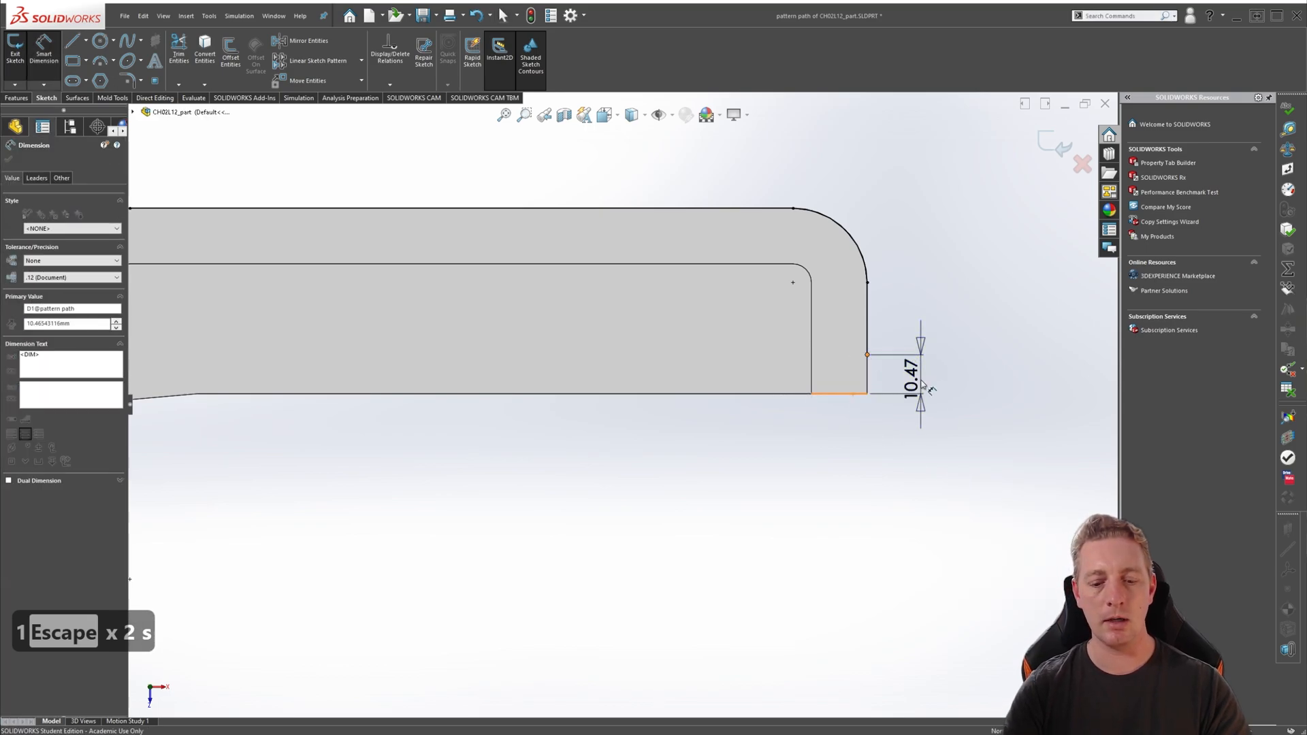
pyautogui.press('Escape')
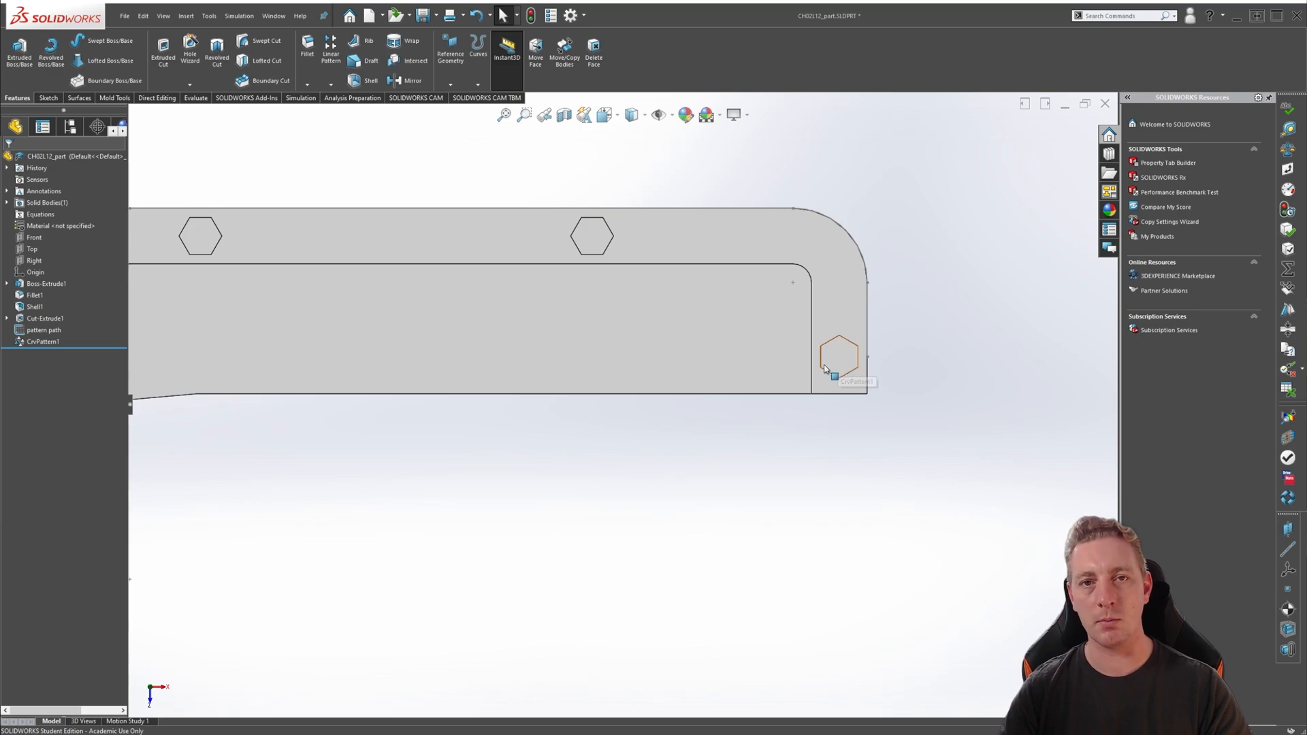
# Edit CrvPattern1 and confirm it with 7 instances
pyautogui.press('Ctrl+7')
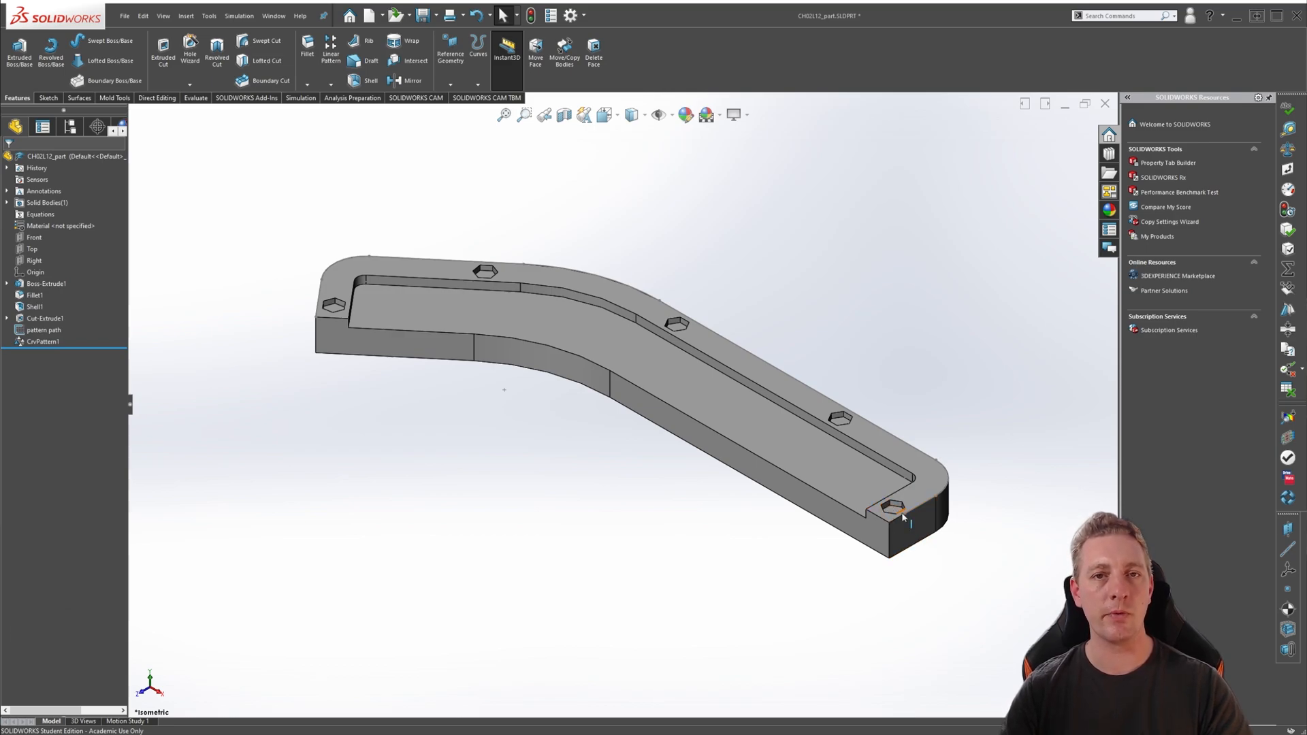
pyautogui.moveTo(896, 525)
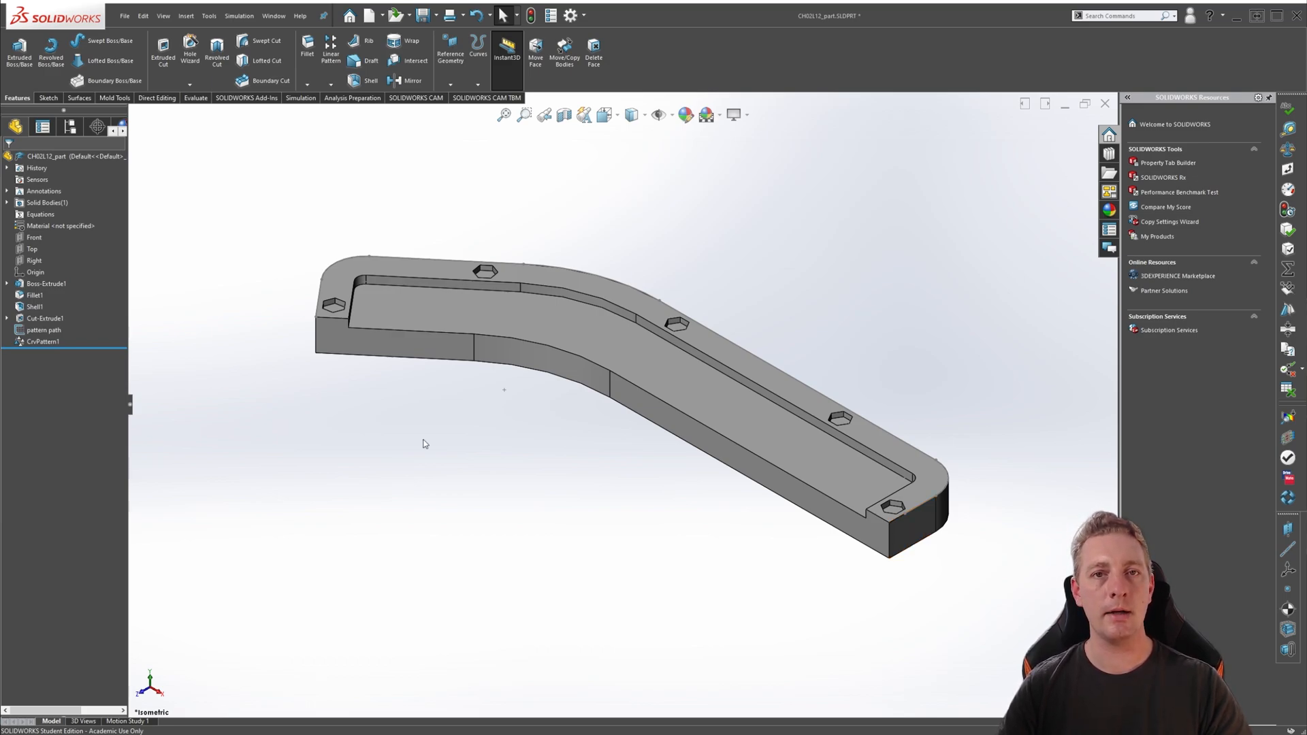
pyautogui.moveTo(112, 378)
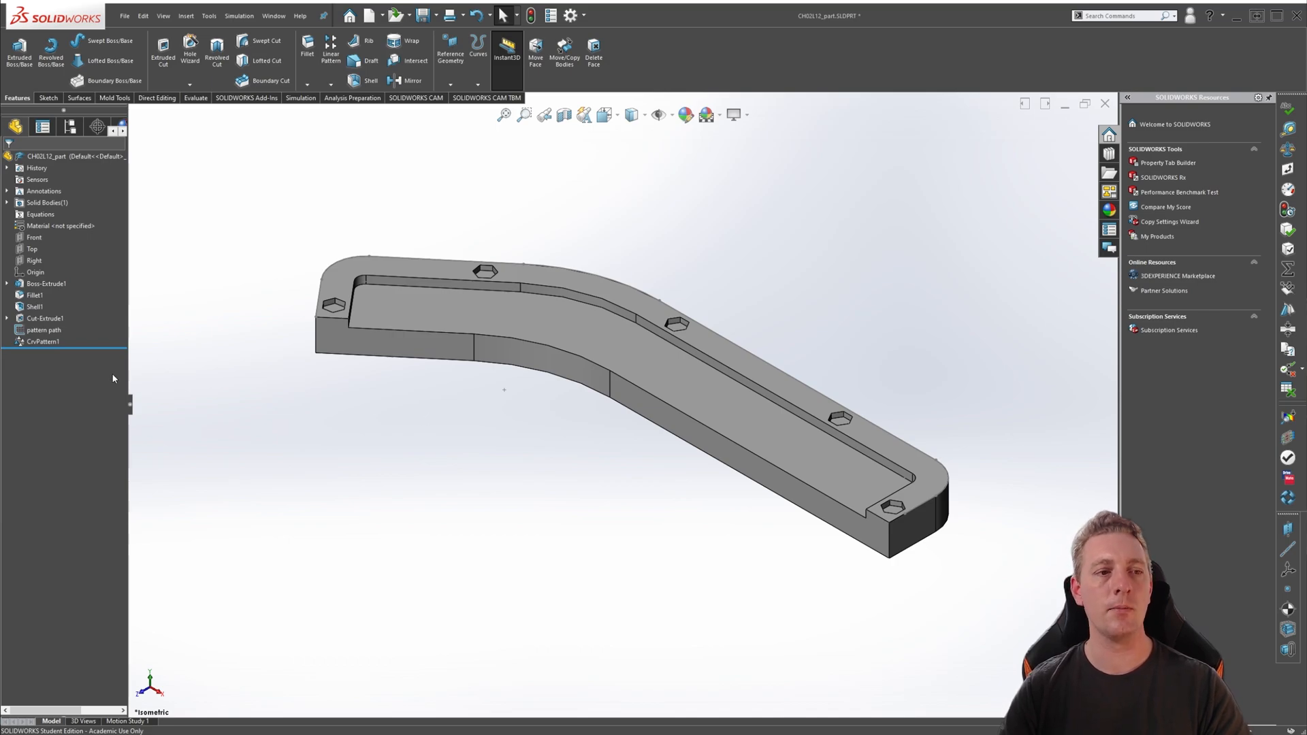
pyautogui.click(44, 342)
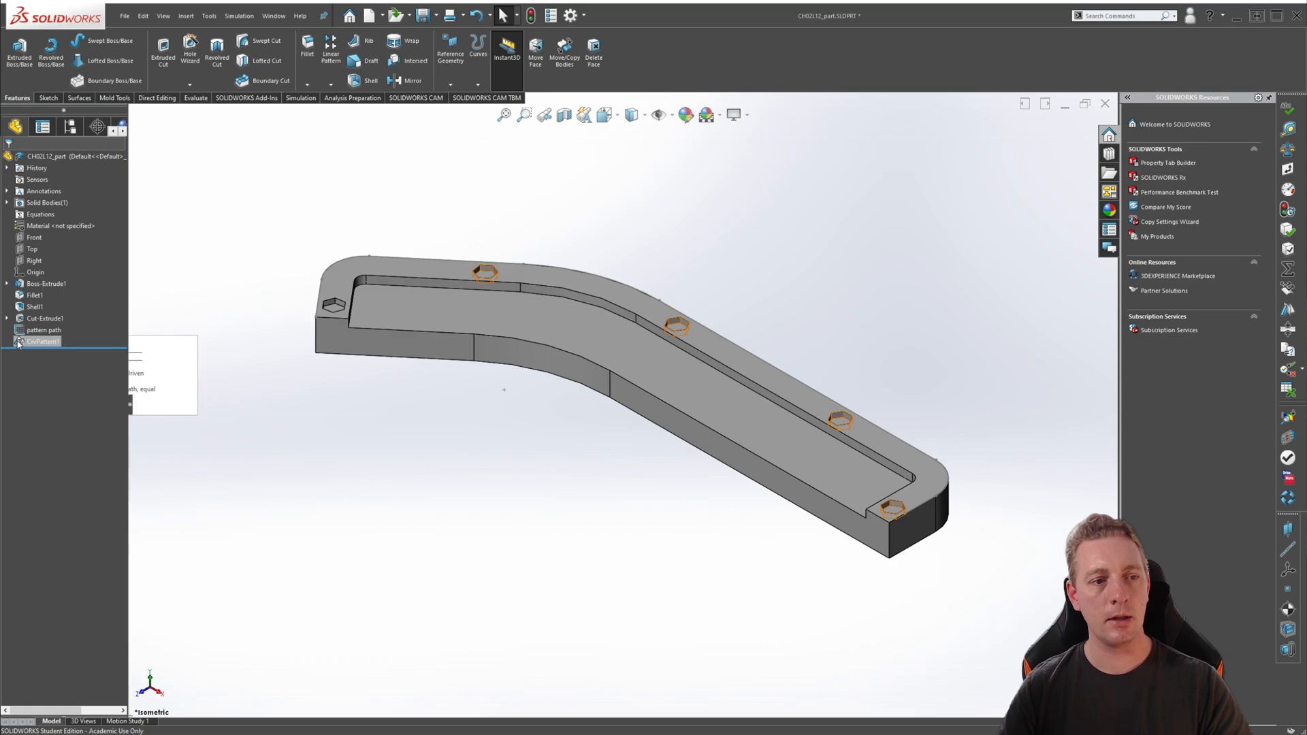
pyautogui.click(42, 341)
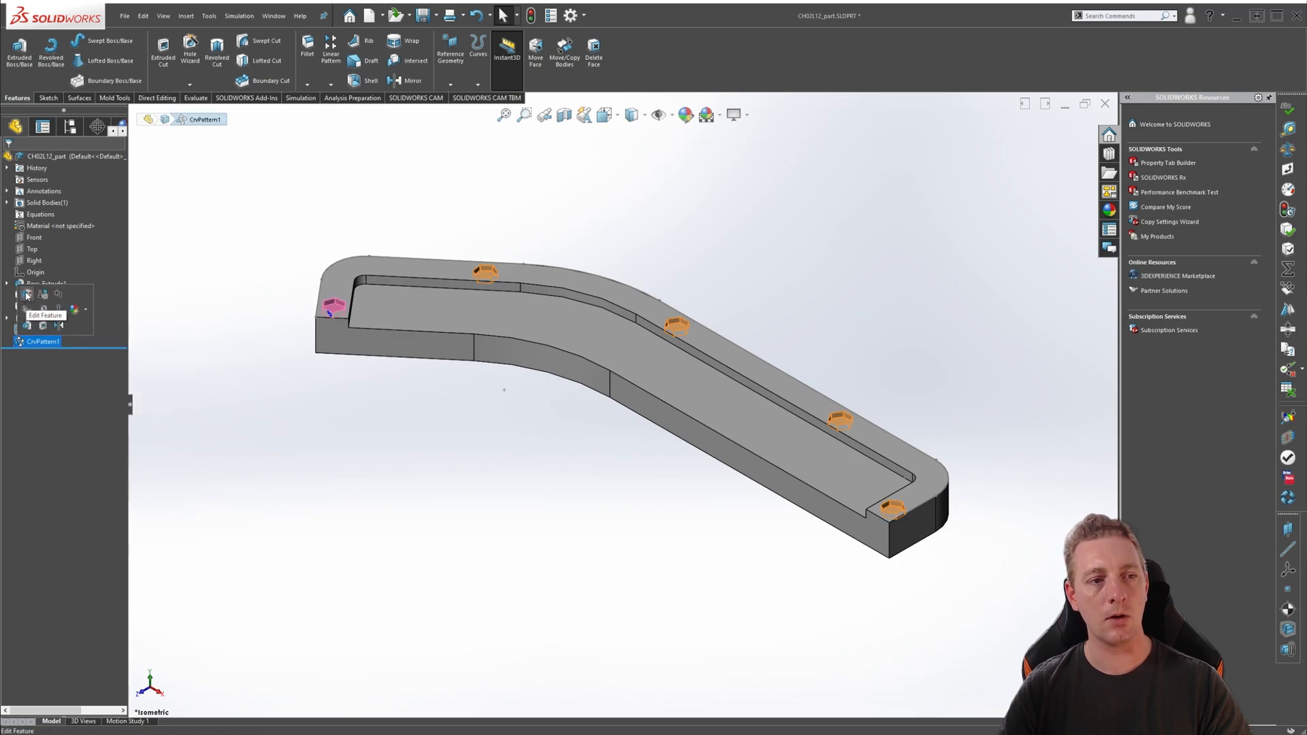
pyautogui.click(45, 315)
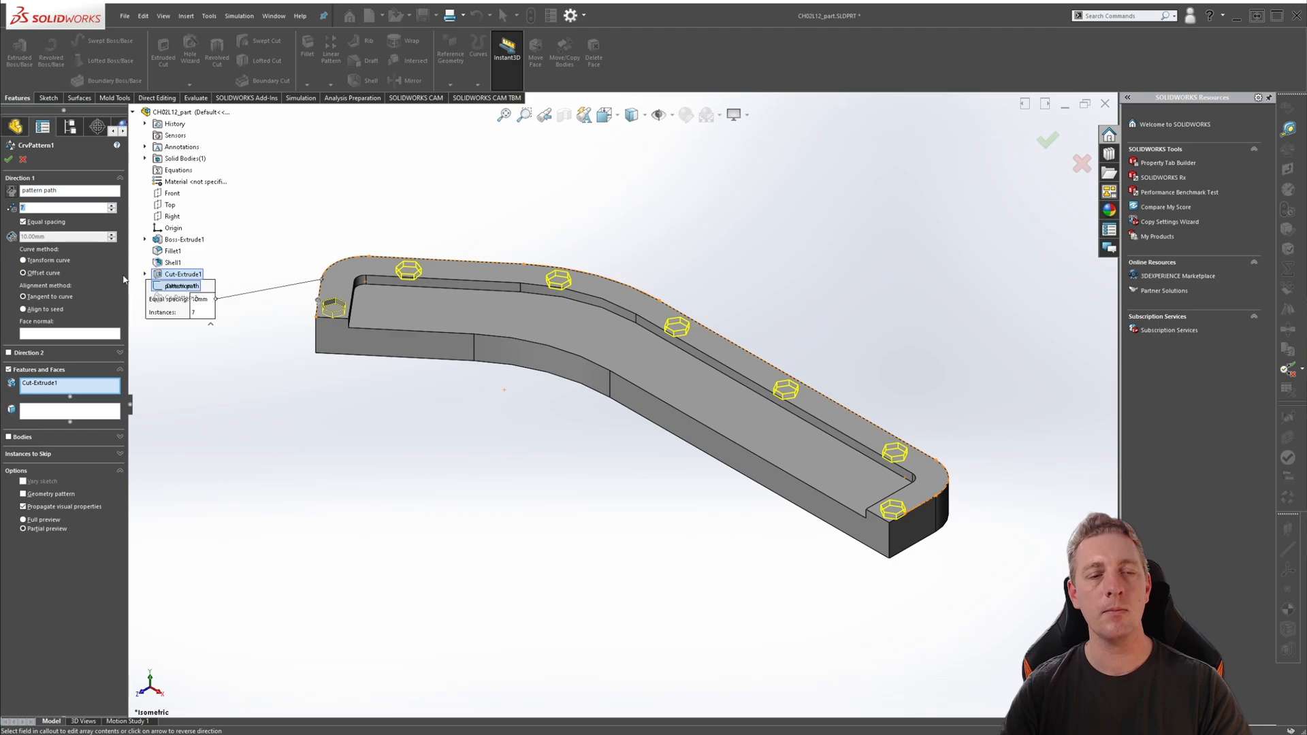
pyautogui.click(1048, 140)
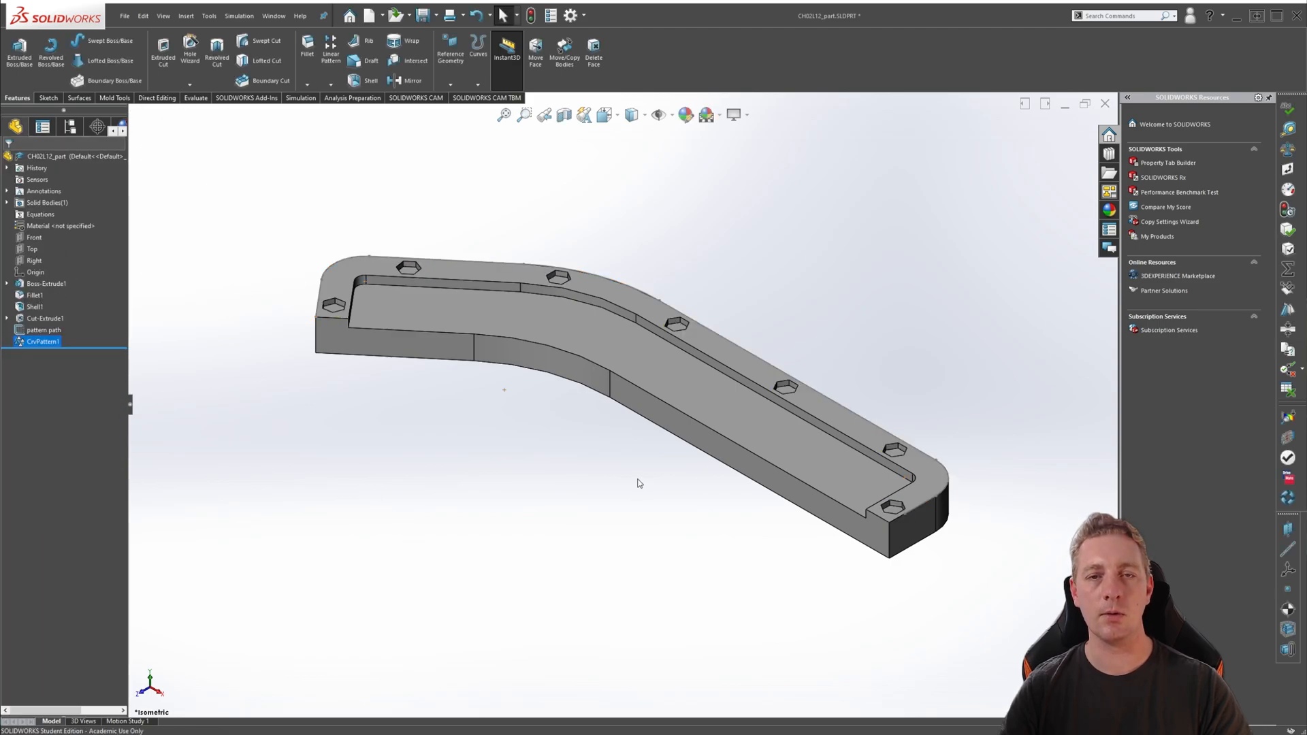